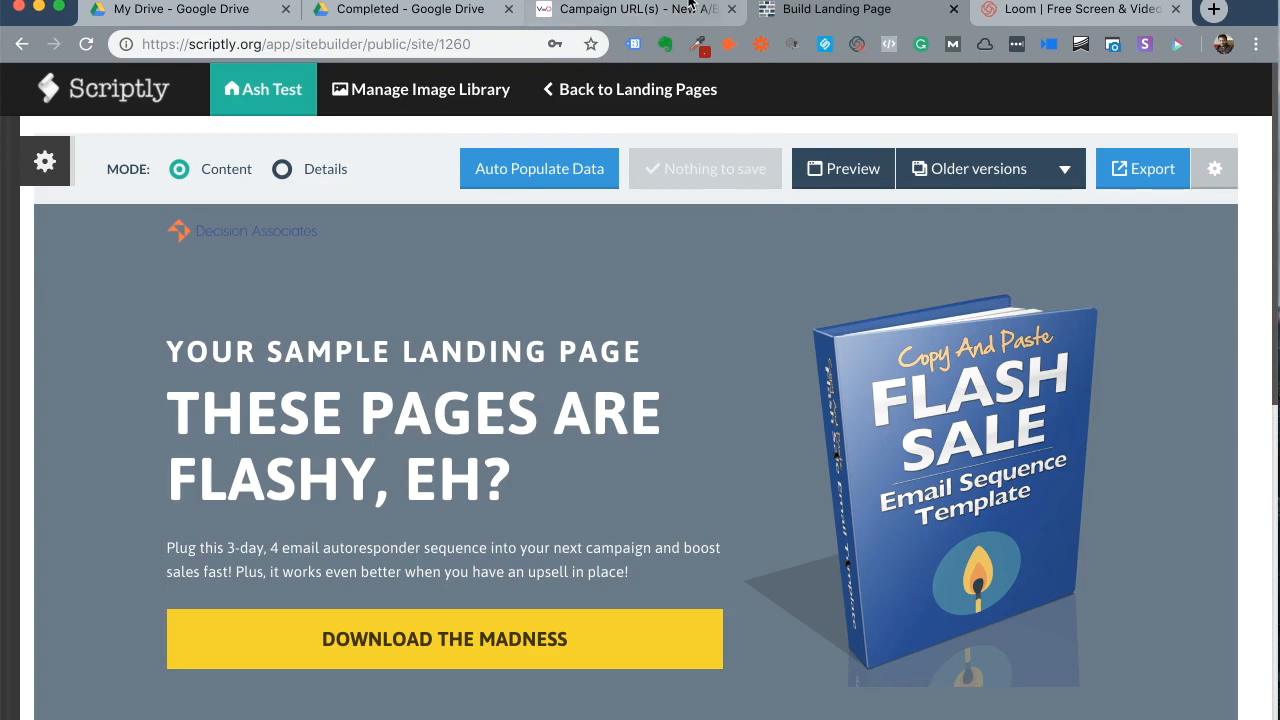
Step: Switch to the VWO tab with the new A/B test campaign setup
{"action": "left_click", "coordinate": [630, 8]}
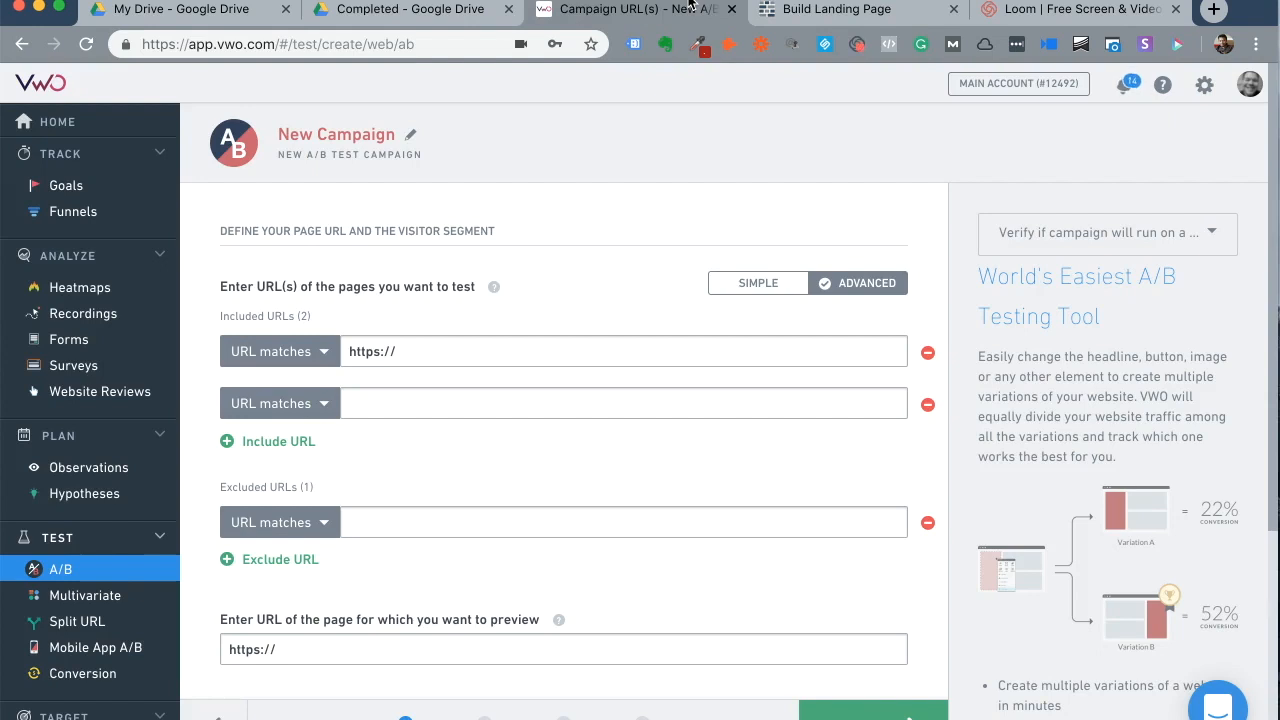
{"action": "mouse_move", "coordinate": [104, 178]}
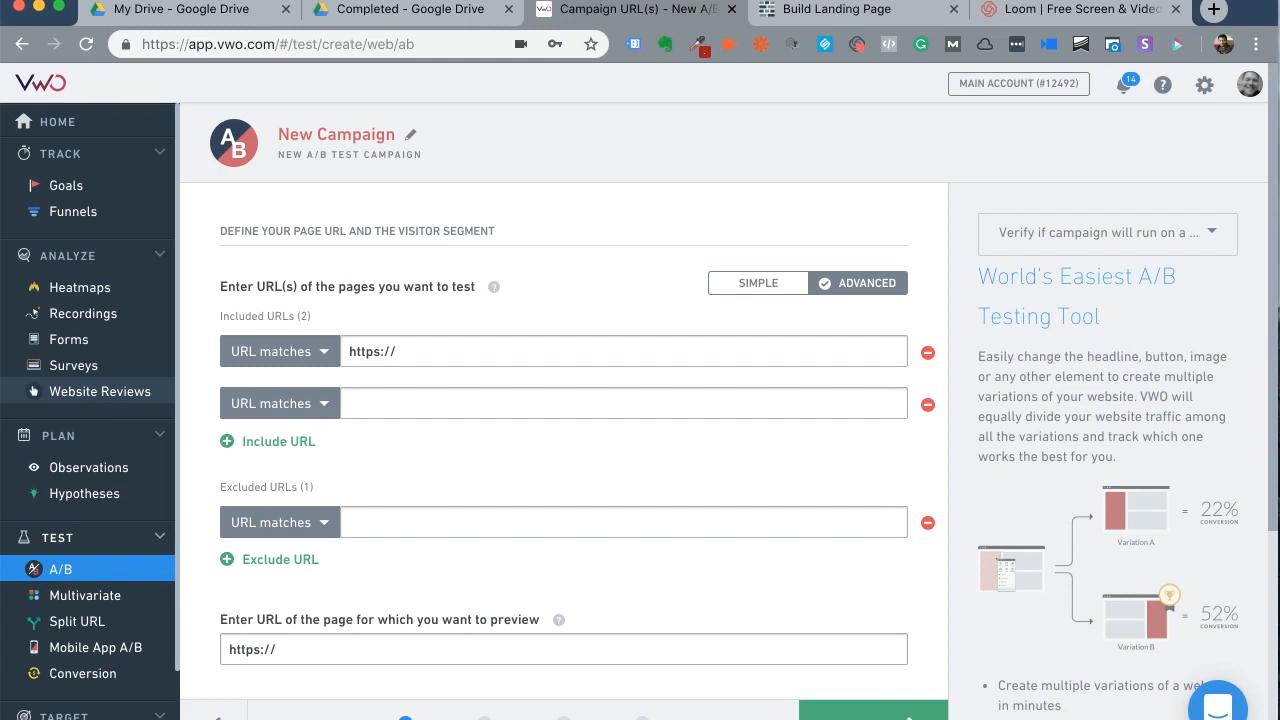
Step: Return to the Scriptly 'Build Landing Page' tab with the Flash Sale sample
{"action": "left_click", "coordinate": [836, 8]}
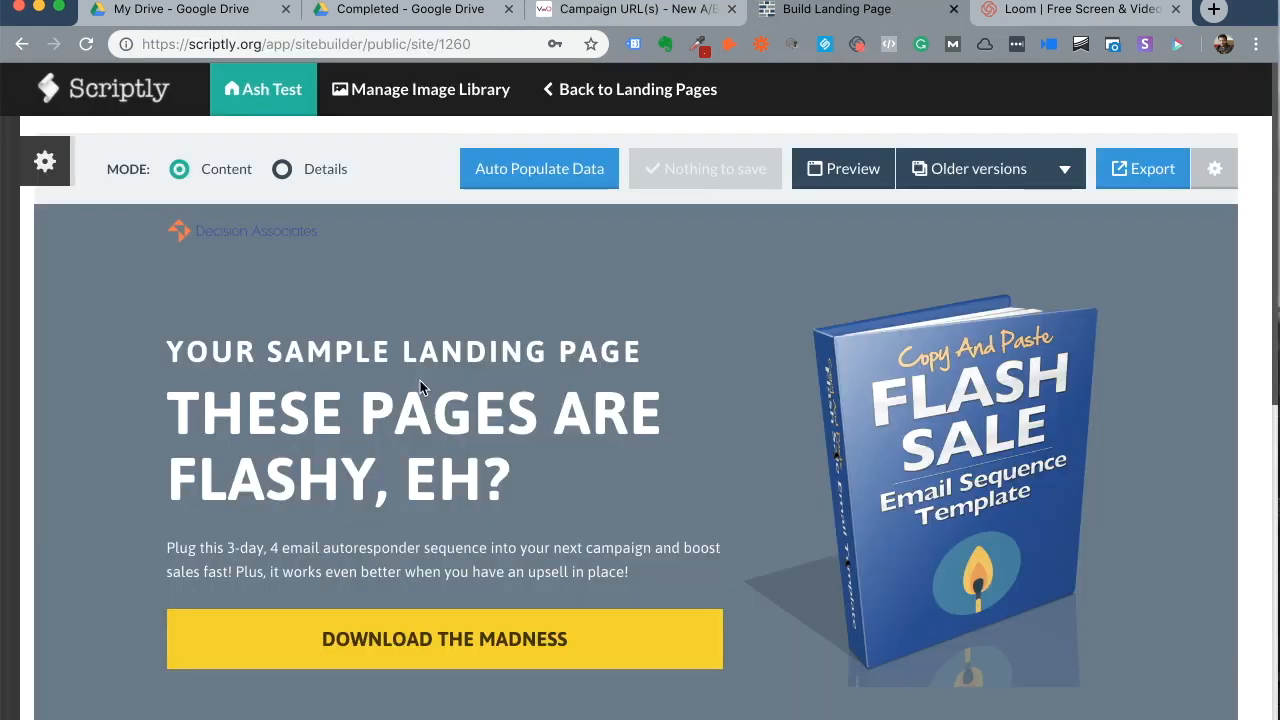
{"action": "mouse_move", "coordinate": [920, 398]}
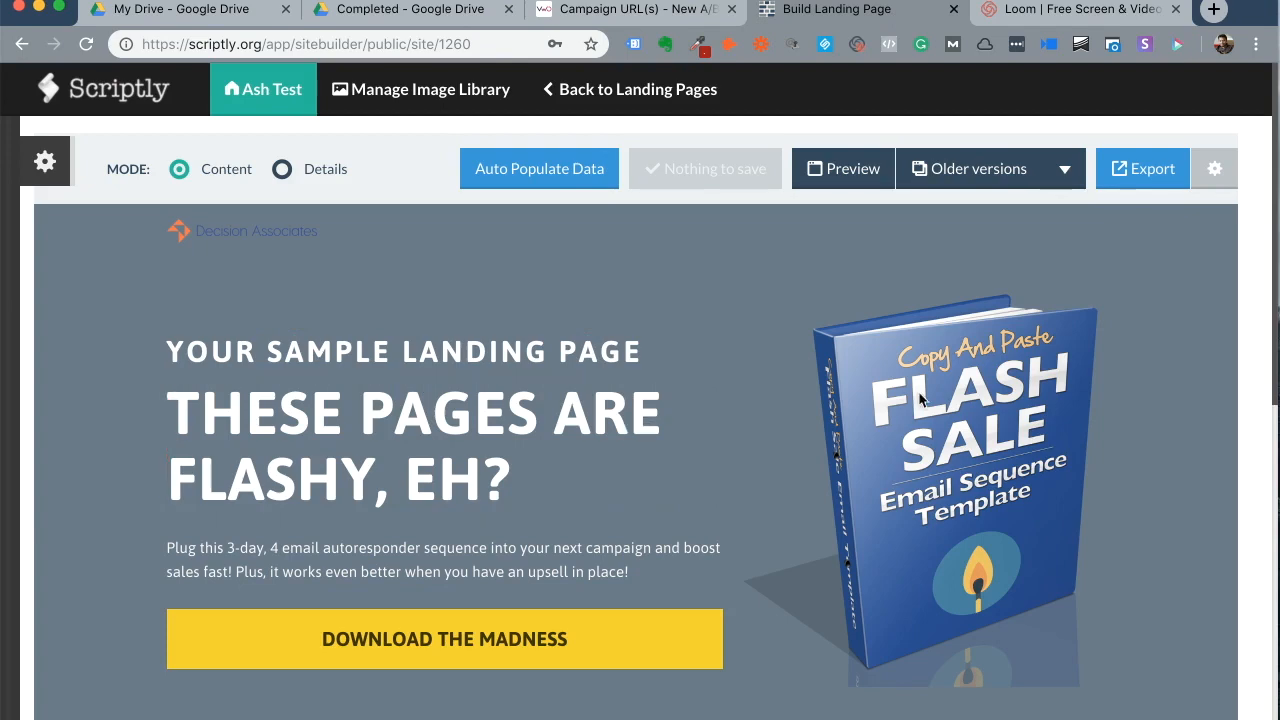
{"action": "mouse_move", "coordinate": [460, 268]}
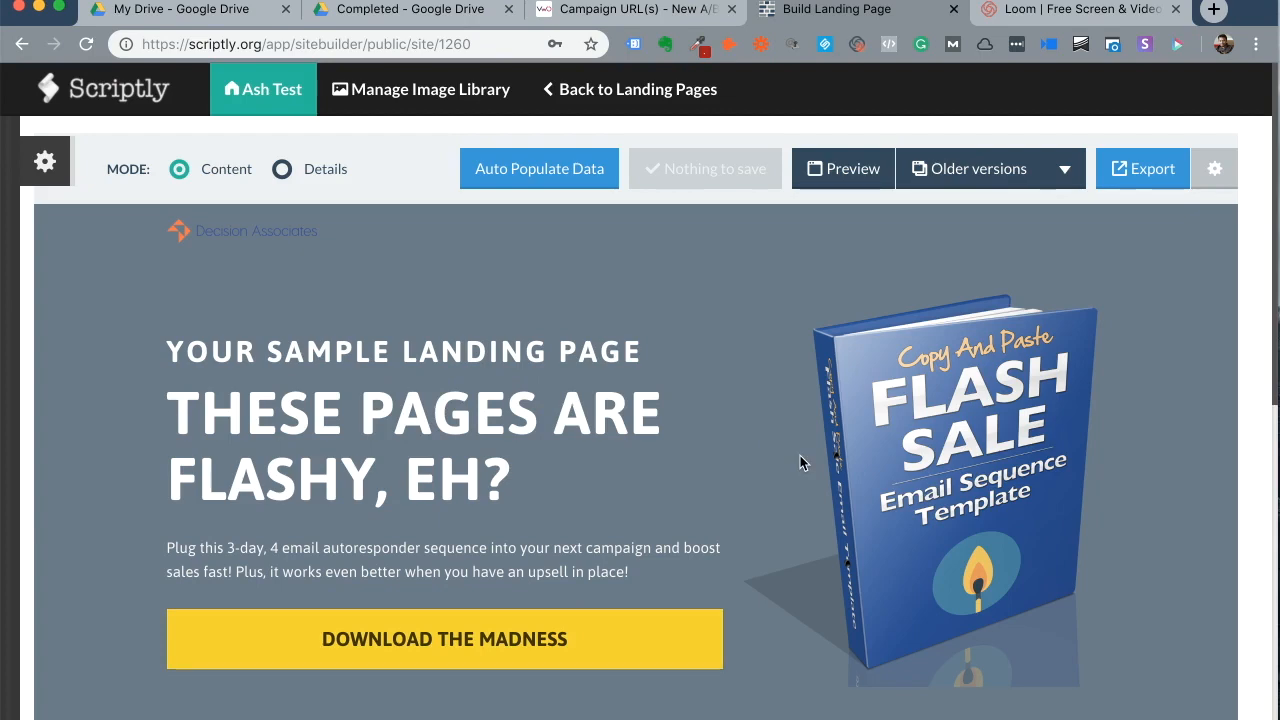
Step: Name the VWO campaign 'Test' and select the included page URL field for replacement
{"action": "left_click", "coordinate": [630, 8]}
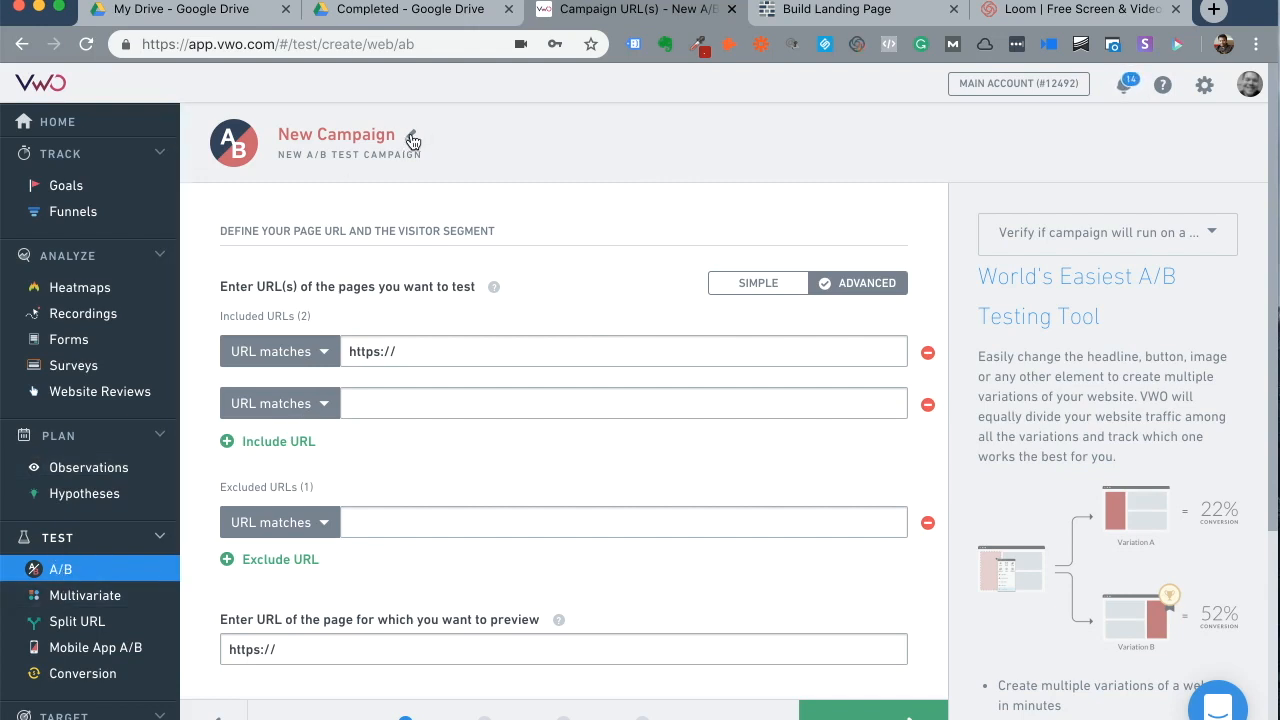
{"action": "left_click", "coordinate": [336, 134]}
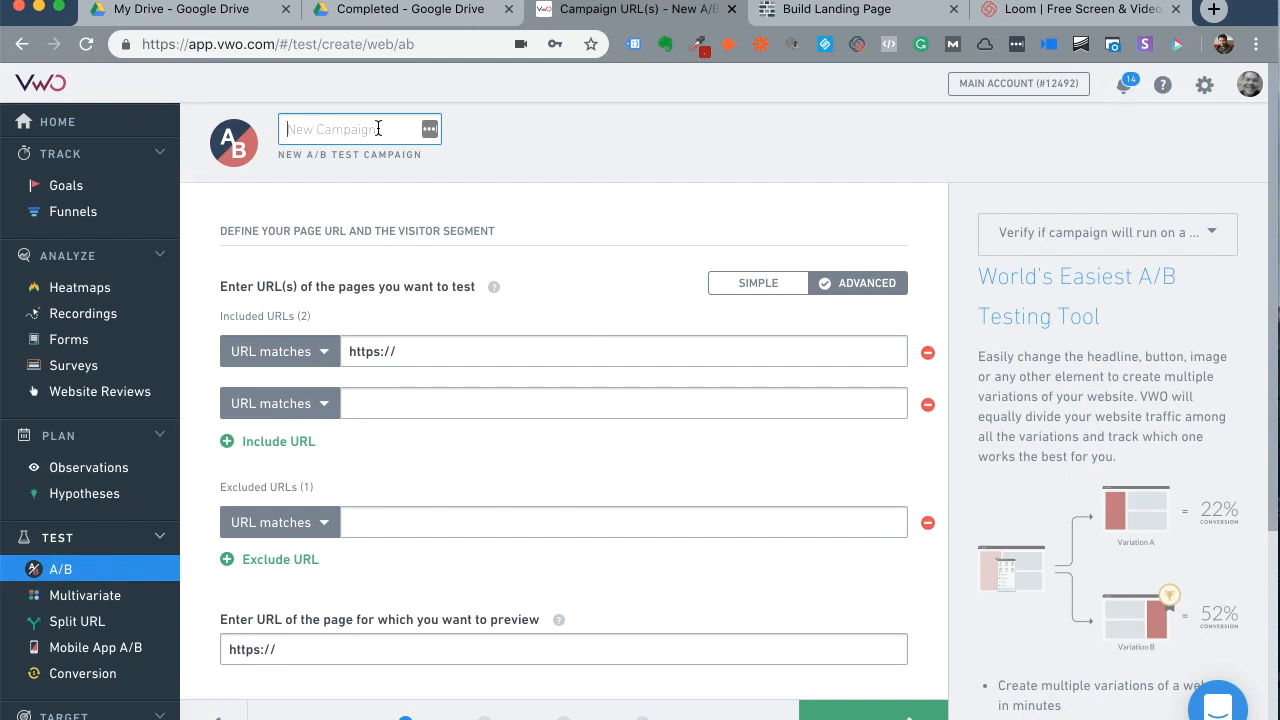
{"action": "type", "text": "Test"}
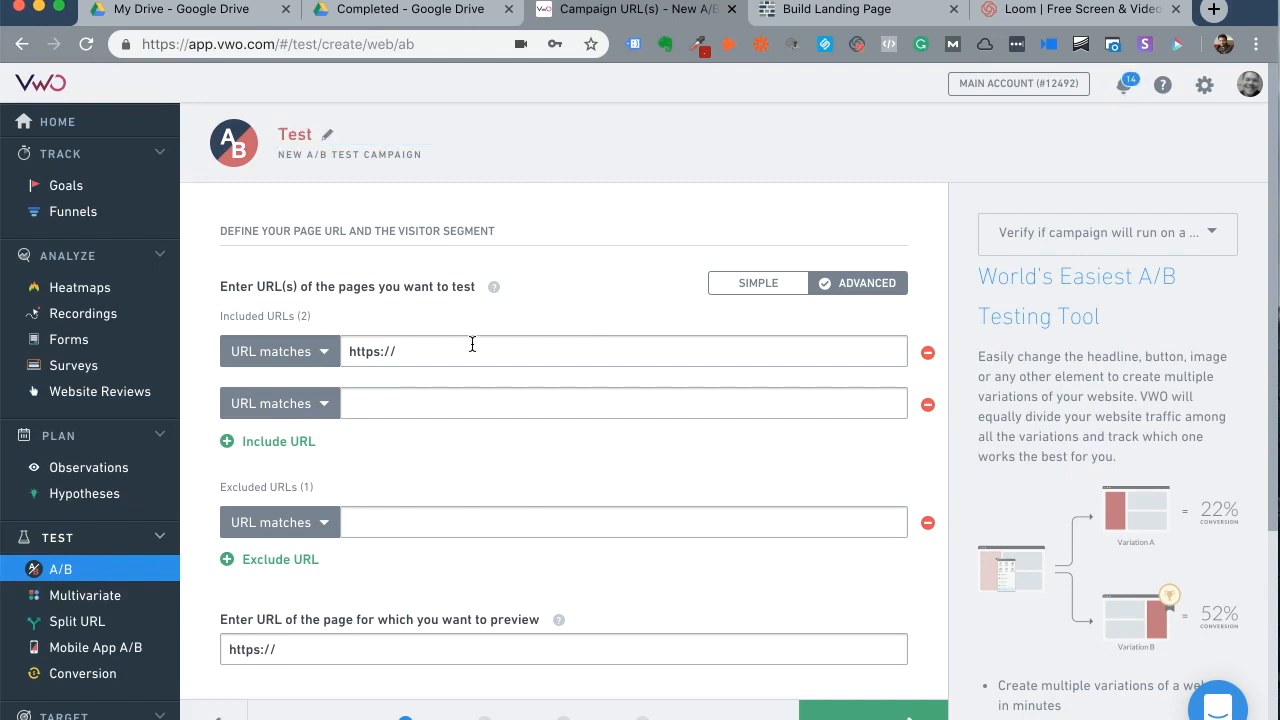
{"action": "left_click", "coordinate": [928, 404]}
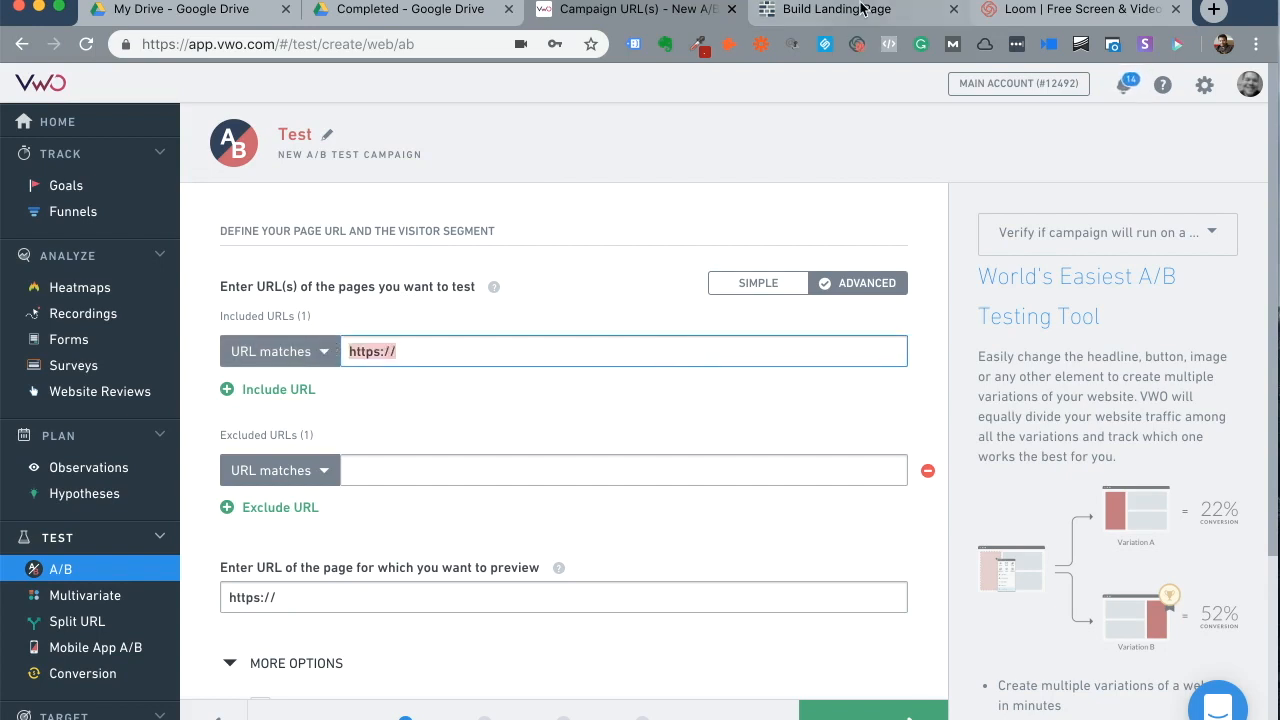
Step: In Scriptly's Landing Page Settings, select the Ash Test public landing page link for copying
{"action": "left_click", "coordinate": [836, 8]}
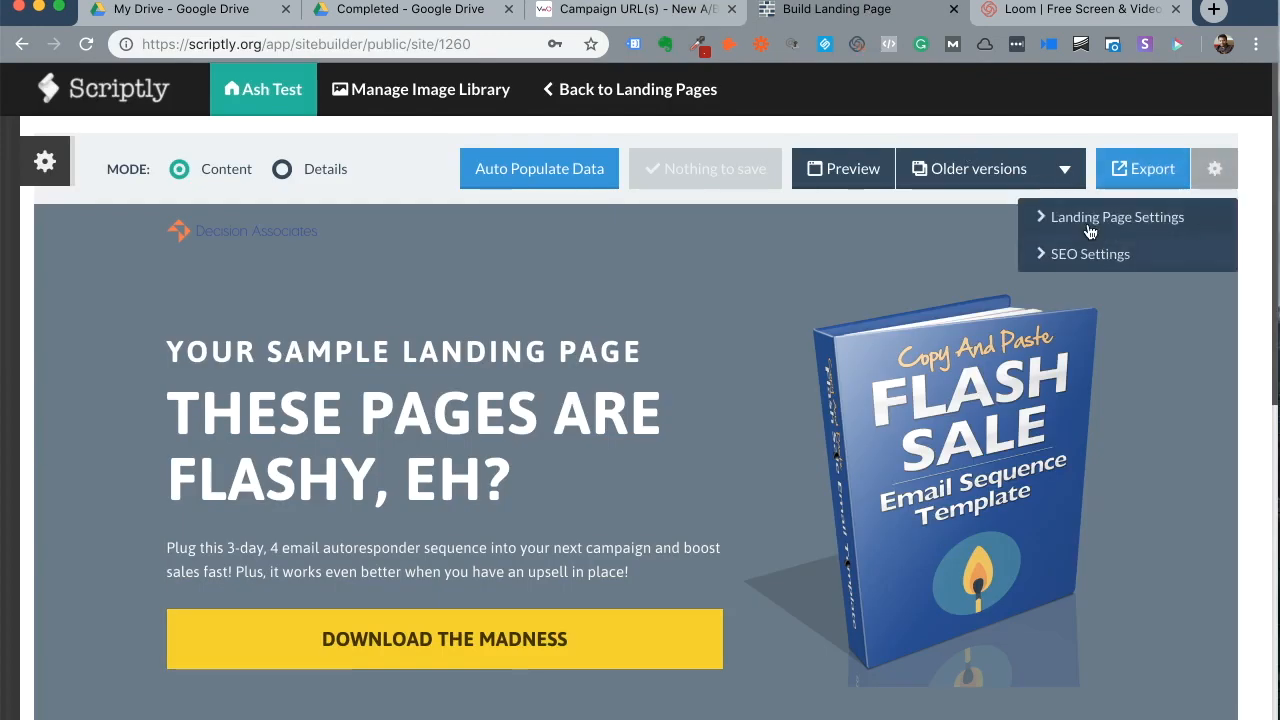
{"action": "left_click", "coordinate": [1116, 216]}
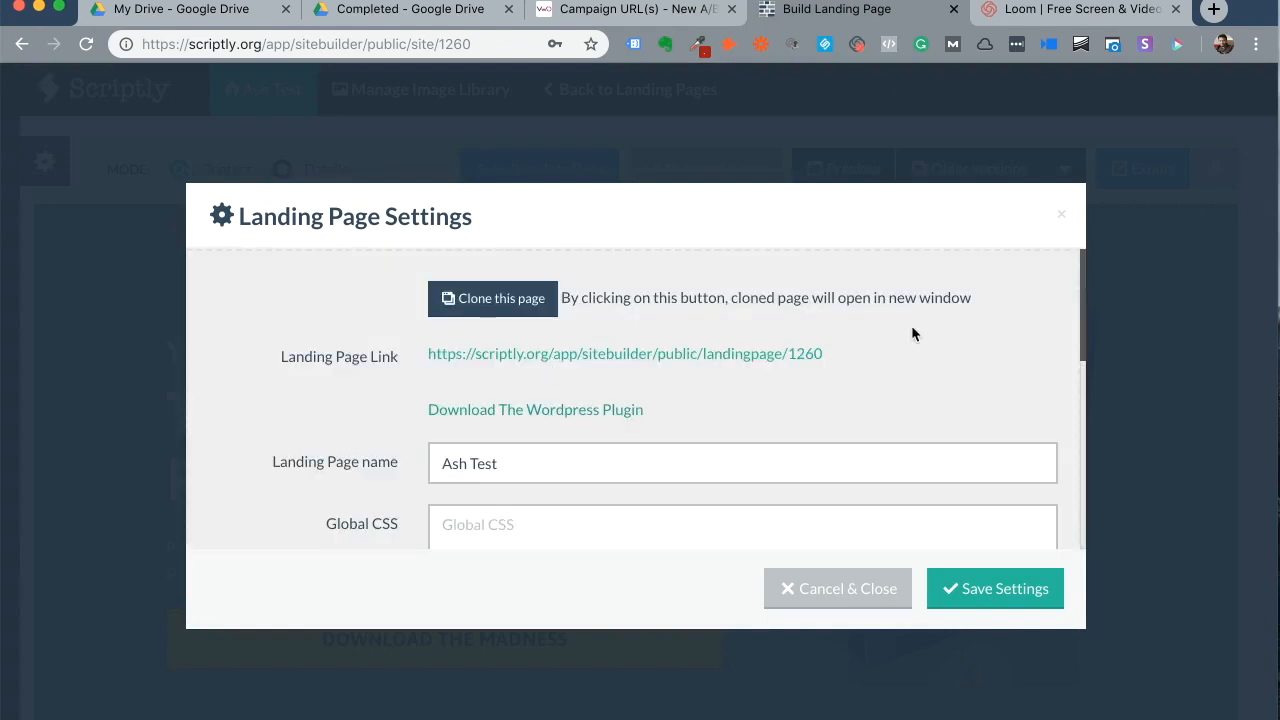
{"action": "triple_click", "coordinate": [624, 352]}
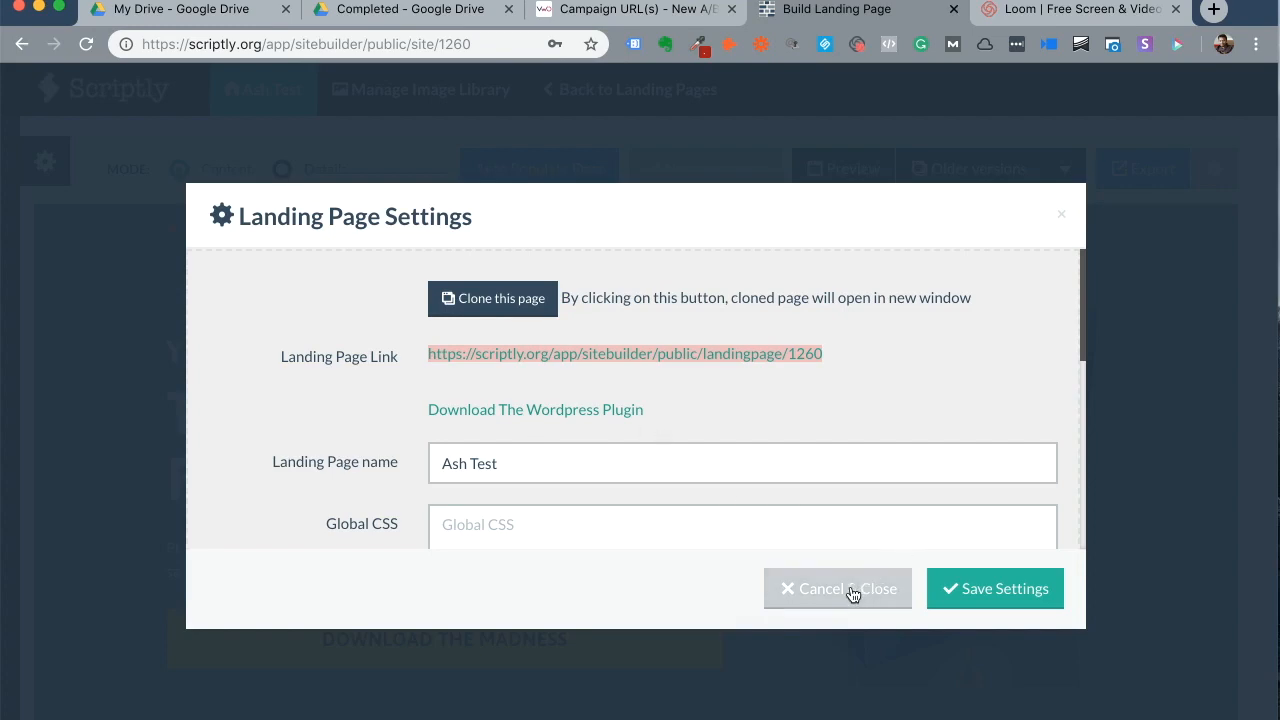
Step: Use the Scriptly landing page link as included and preview URL, then continue to Variations
{"action": "left_click", "coordinate": [836, 588]}
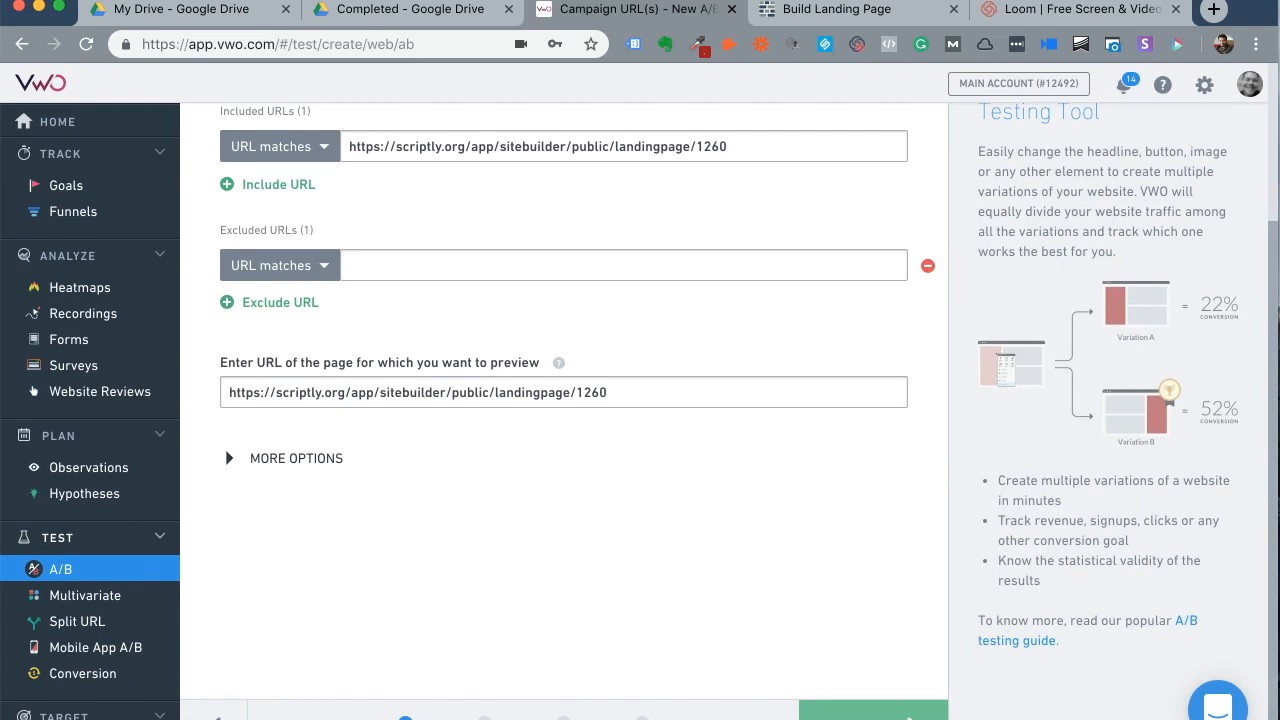
{"action": "left_click", "coordinate": [872, 712]}
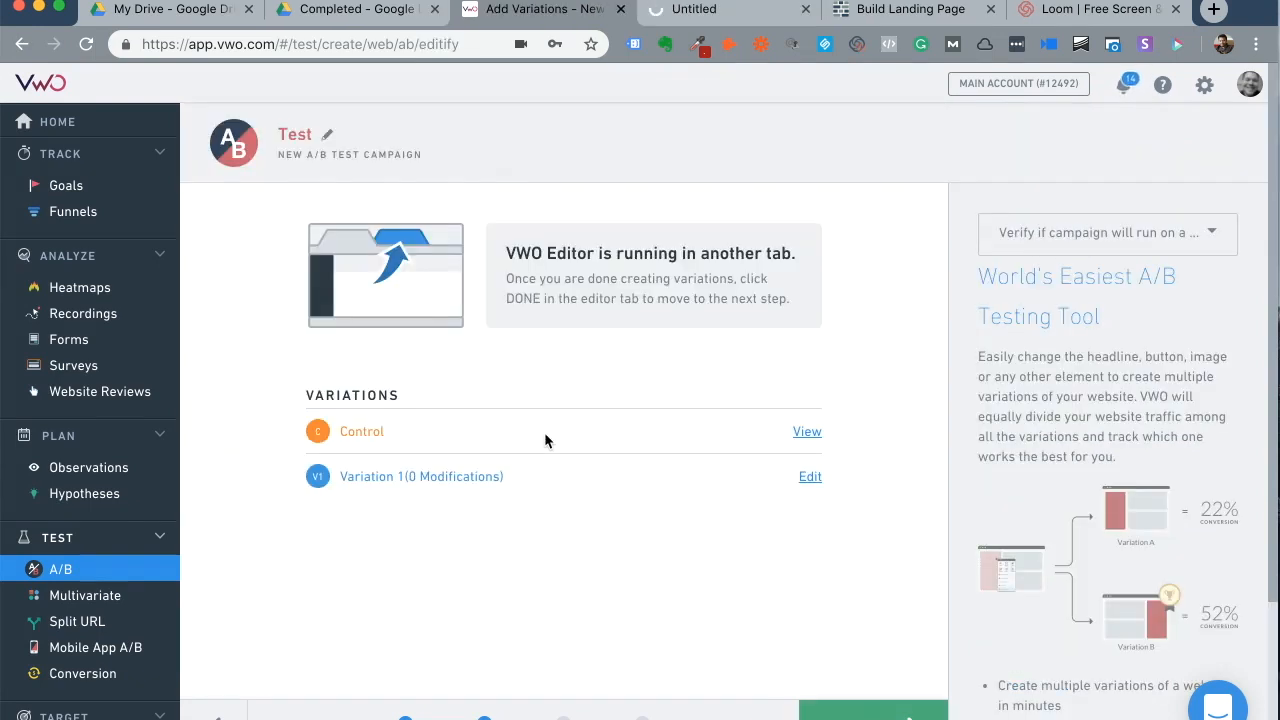
{"action": "mouse_move", "coordinate": [472, 460]}
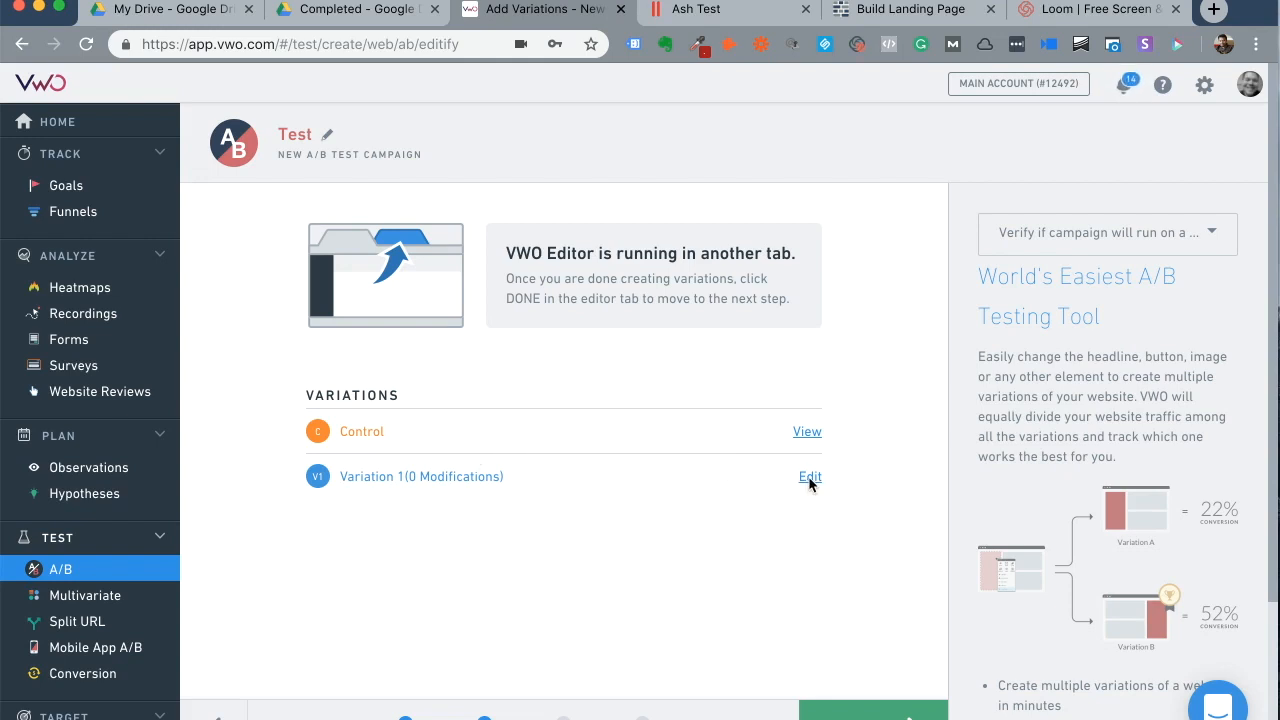
Step: Open Variation 1 of the Test campaign in the VWO visual editor
{"action": "left_click", "coordinate": [808, 476]}
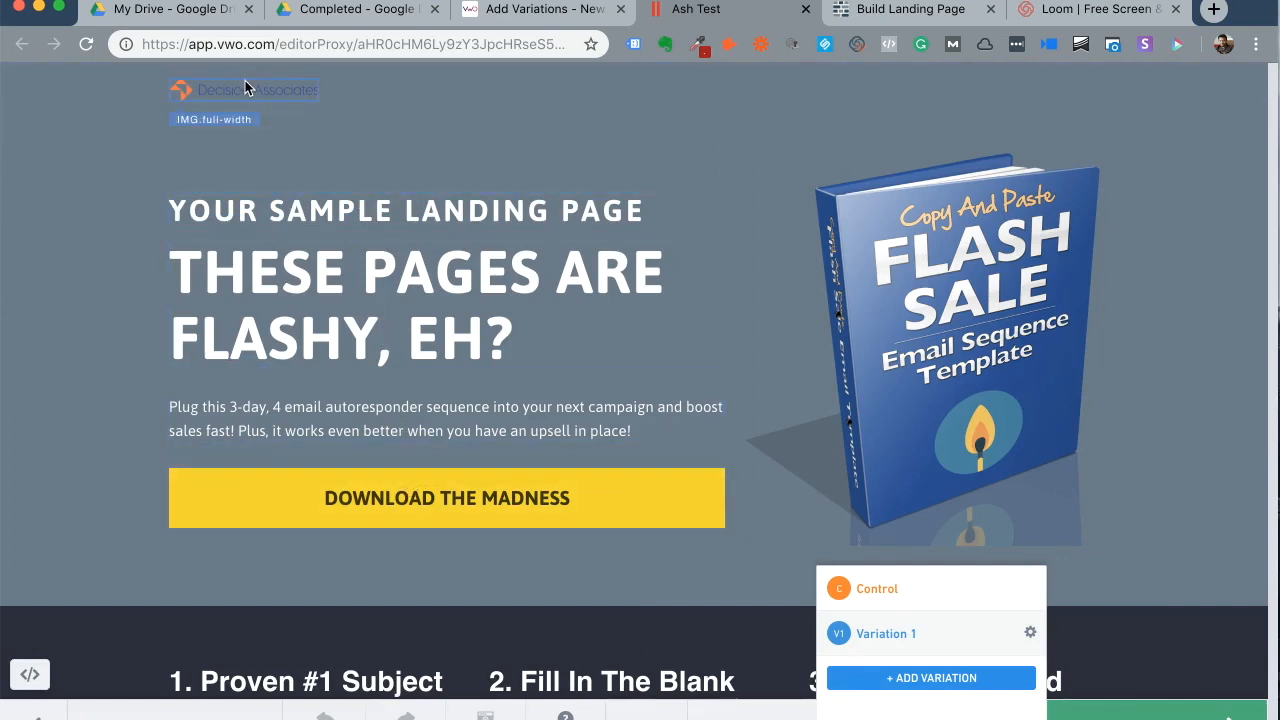
Step: Change Variation 1's H2 subheading HTML to 'YOUR SECOND VARIANT IS HERE'
{"action": "left_click", "coordinate": [924, 340]}
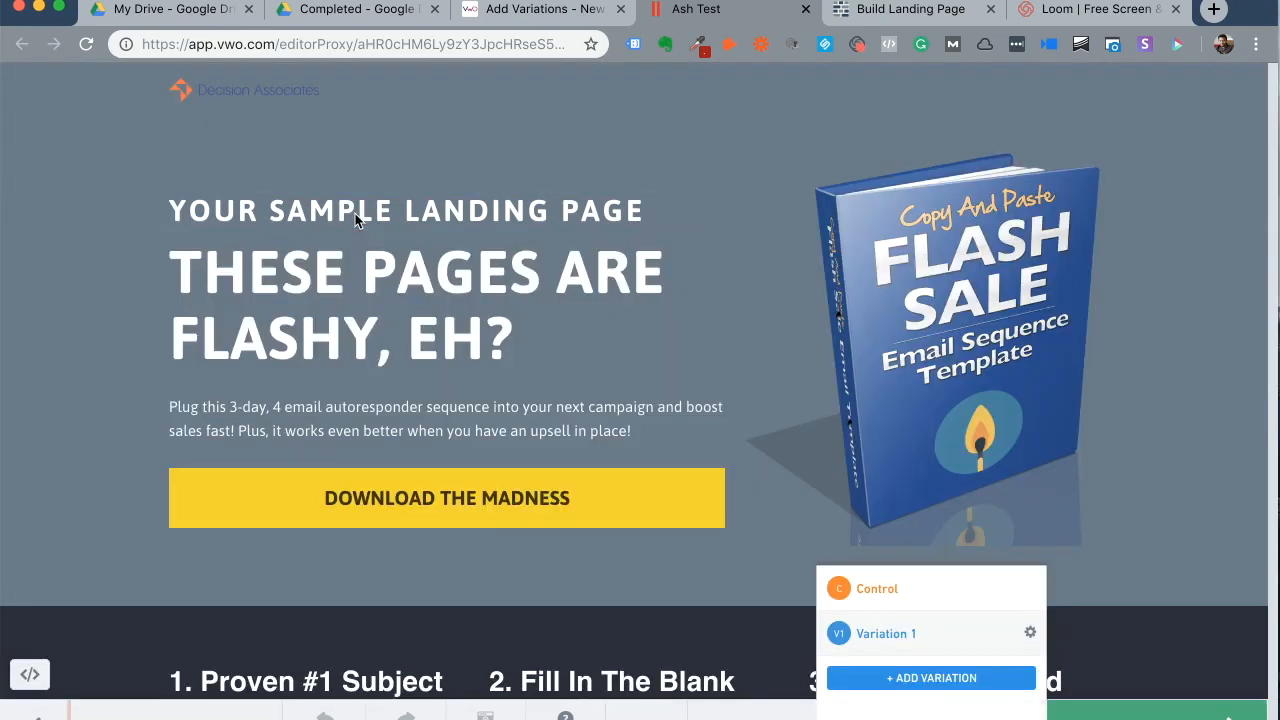
{"action": "left_click", "coordinate": [404, 210]}
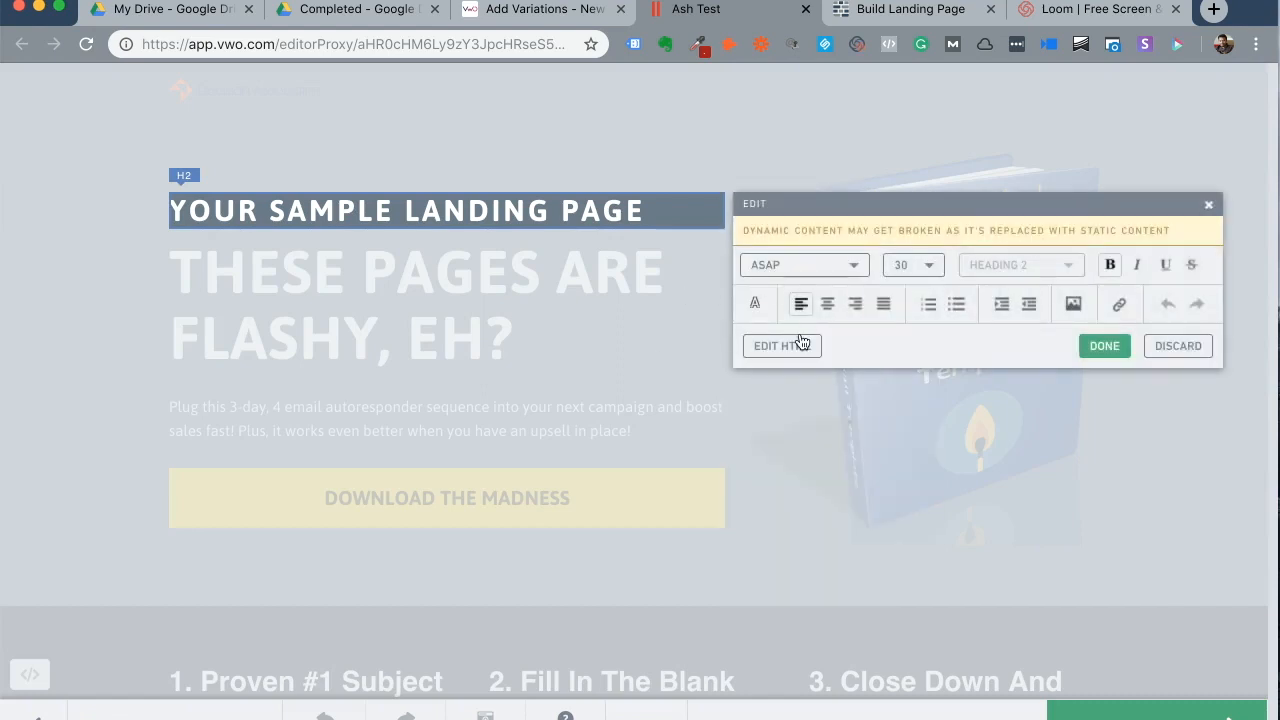
{"action": "left_click", "coordinate": [780, 344]}
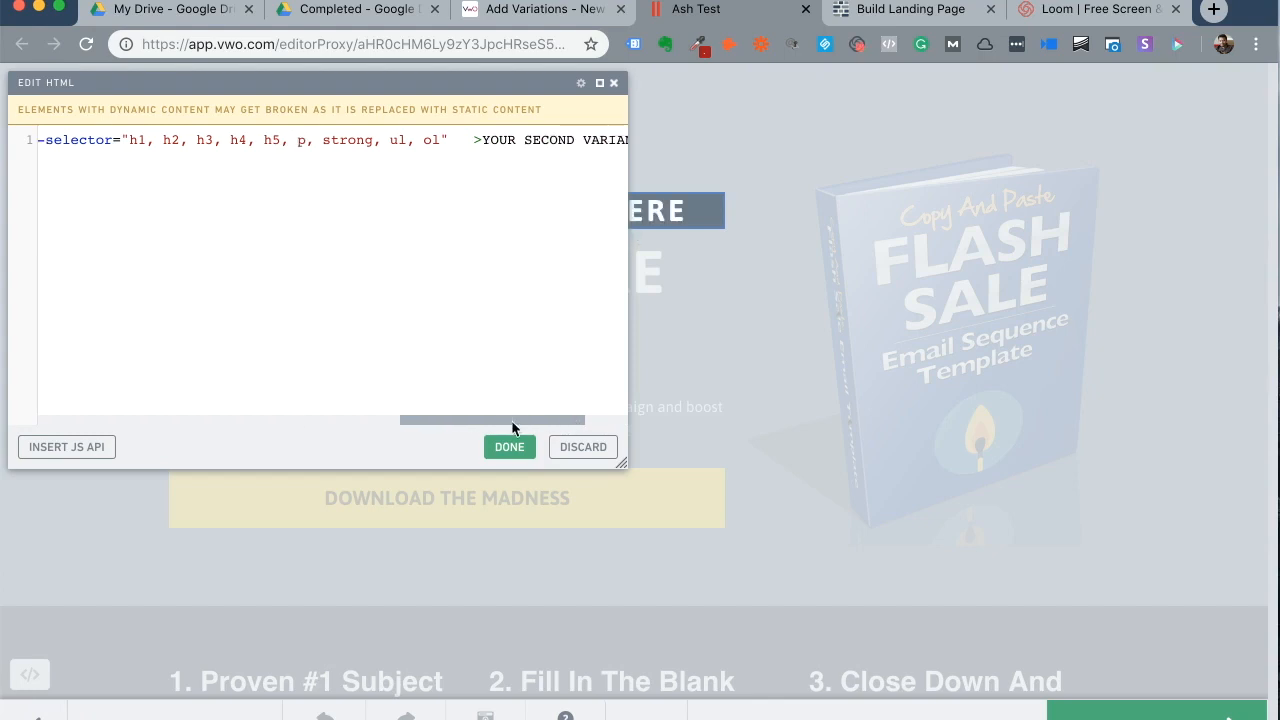
{"action": "left_click", "coordinate": [508, 448]}
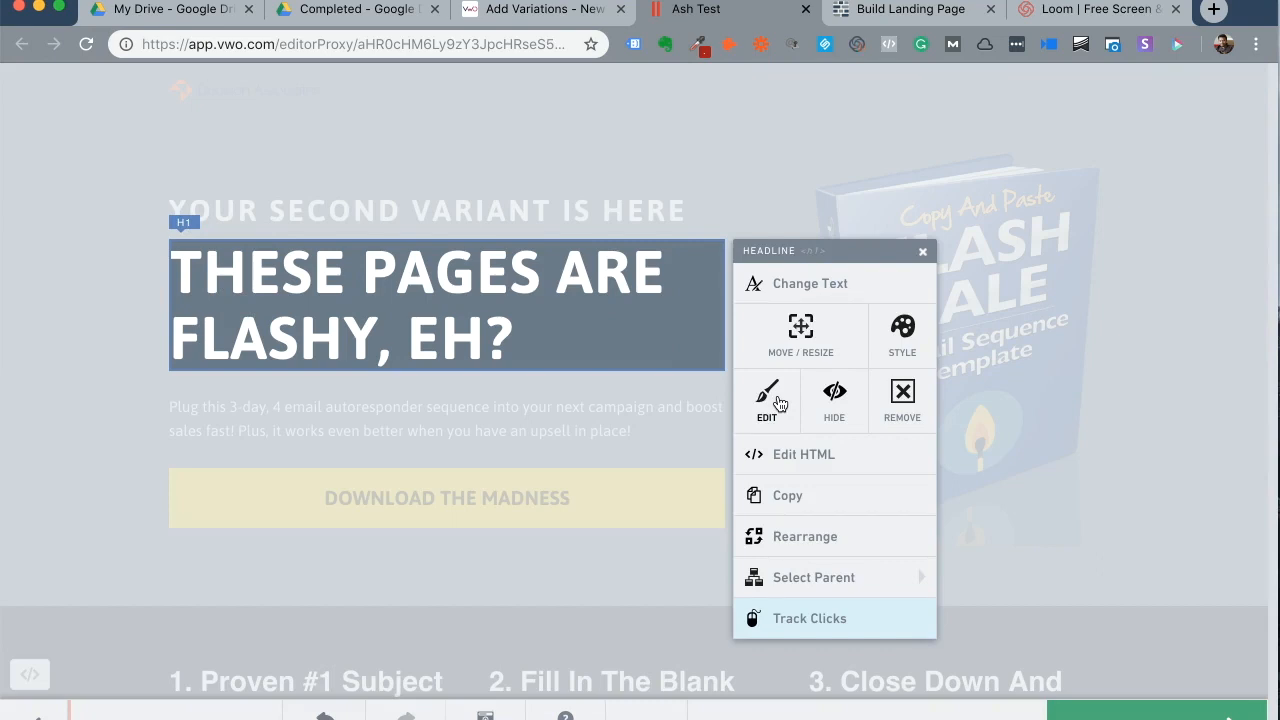
Step: Change Variation 1's H1 headline HTML to 'EVEN CHANGES ARE FLASHY, OKAY?'
{"action": "left_click", "coordinate": [766, 400]}
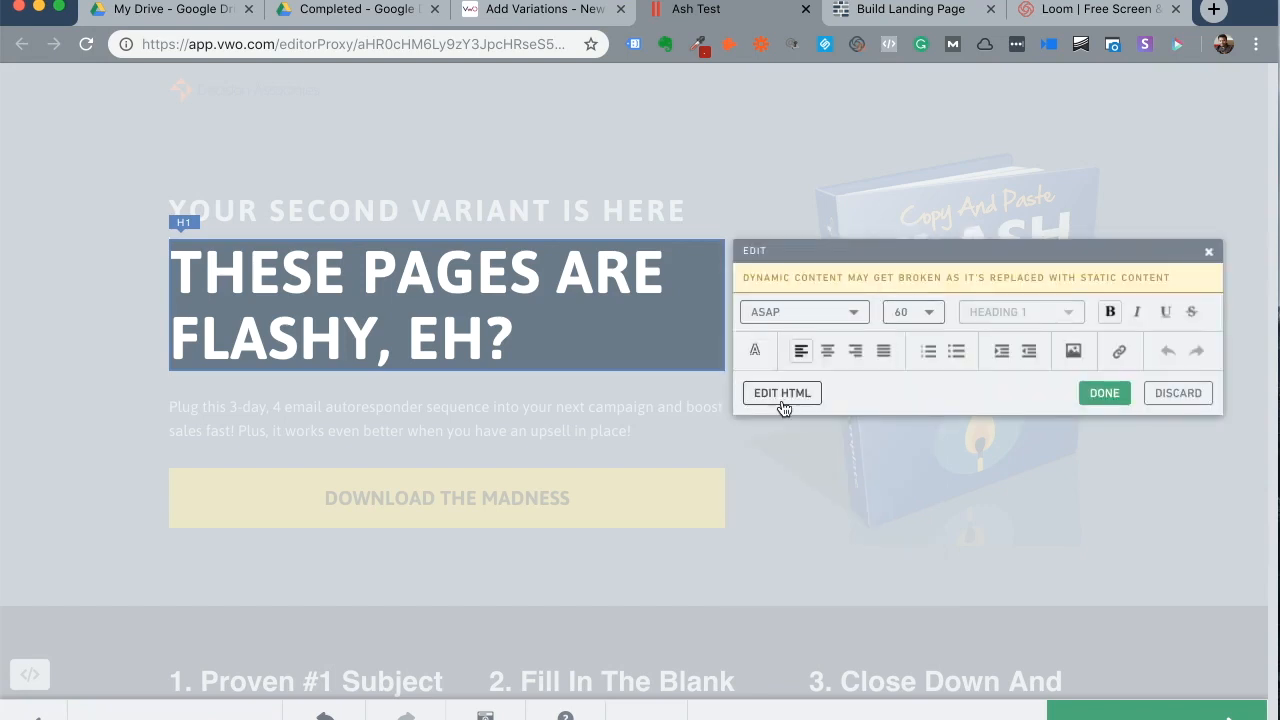
{"action": "left_click", "coordinate": [780, 392]}
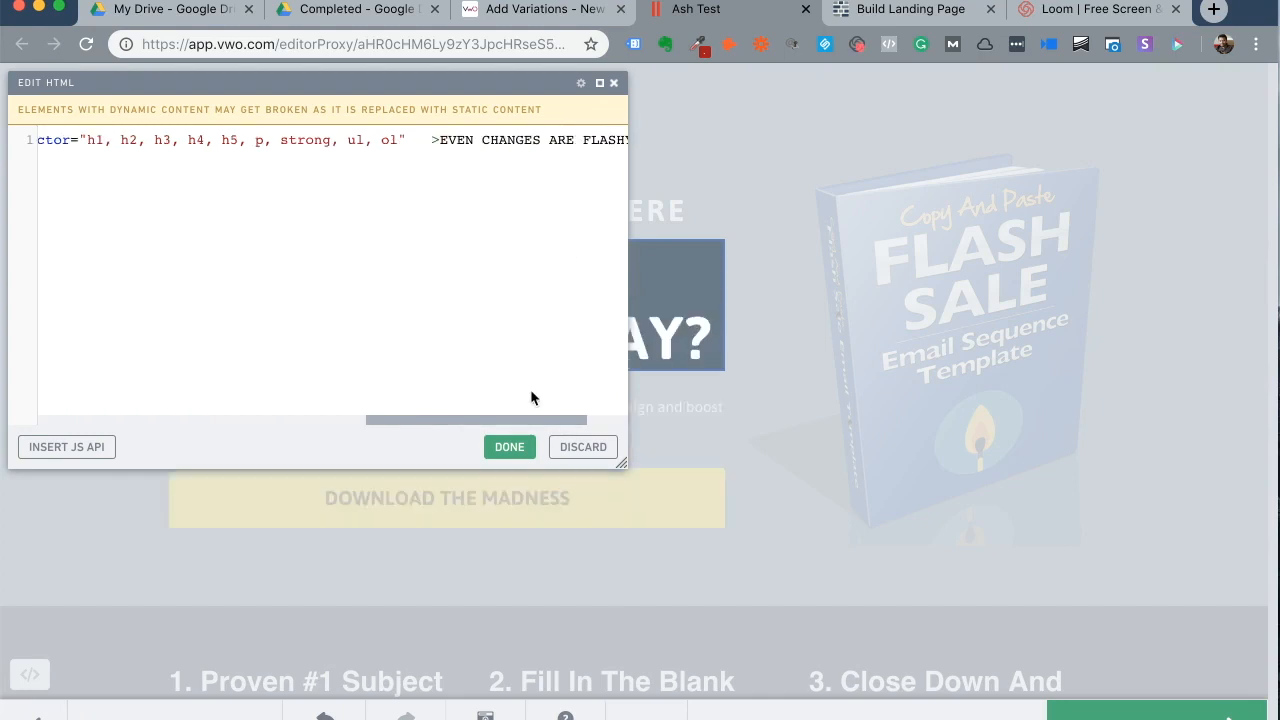
{"action": "left_click", "coordinate": [508, 448]}
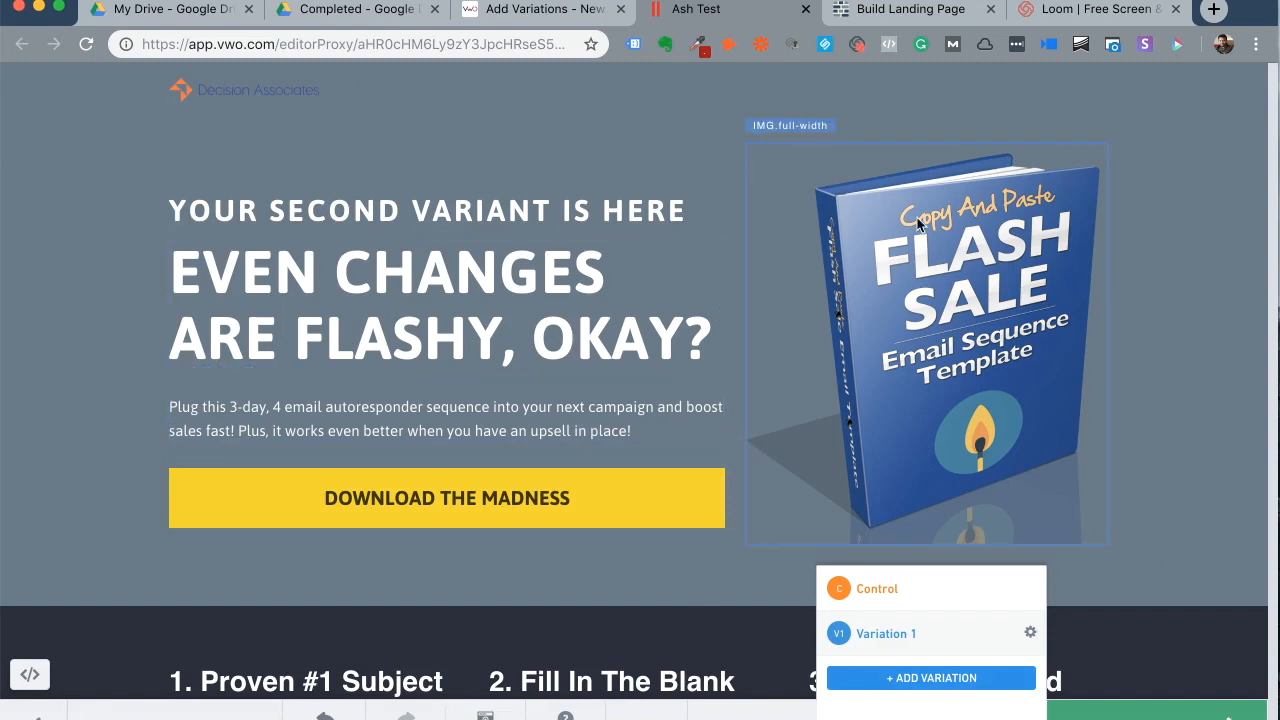
{"action": "mouse_move", "coordinate": [750, 518]}
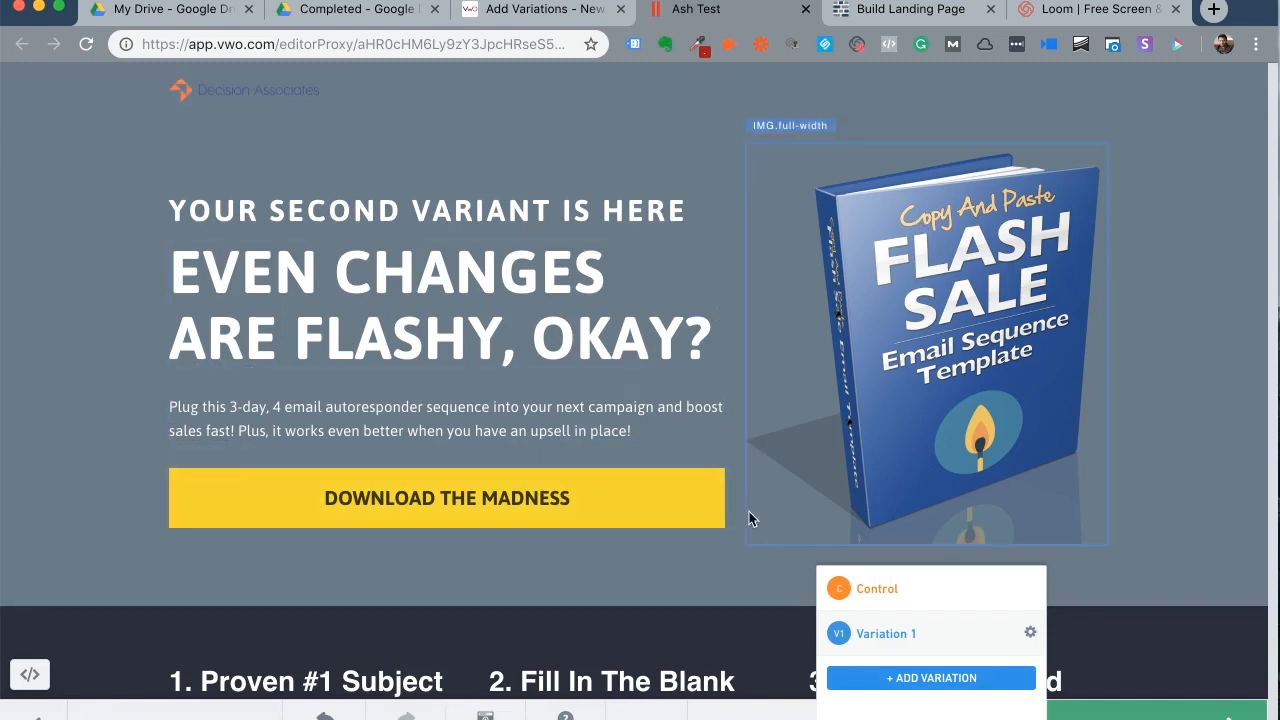
{"action": "mouse_move", "coordinate": [840, 500]}
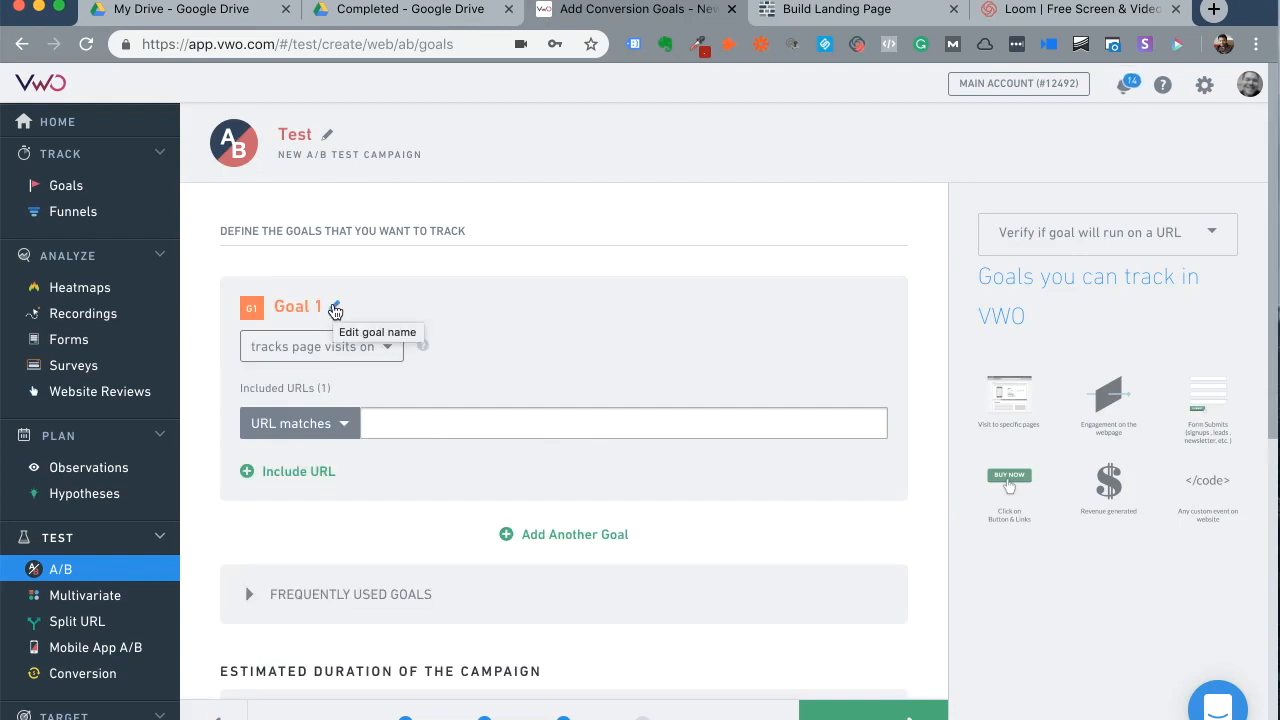
{"action": "mouse_move", "coordinate": [496, 374]}
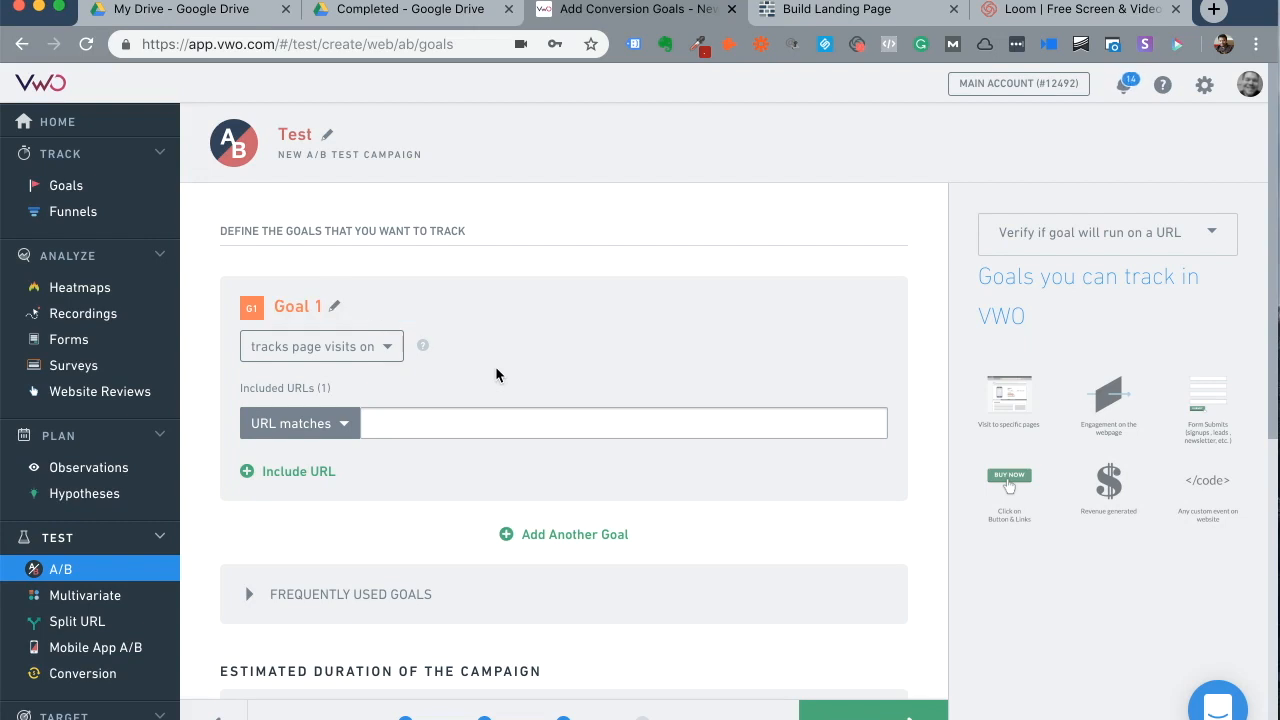
Step: Set Goal 1's type to 'tracks form submits to', leaving its URL empty
{"action": "left_click", "coordinate": [320, 346]}
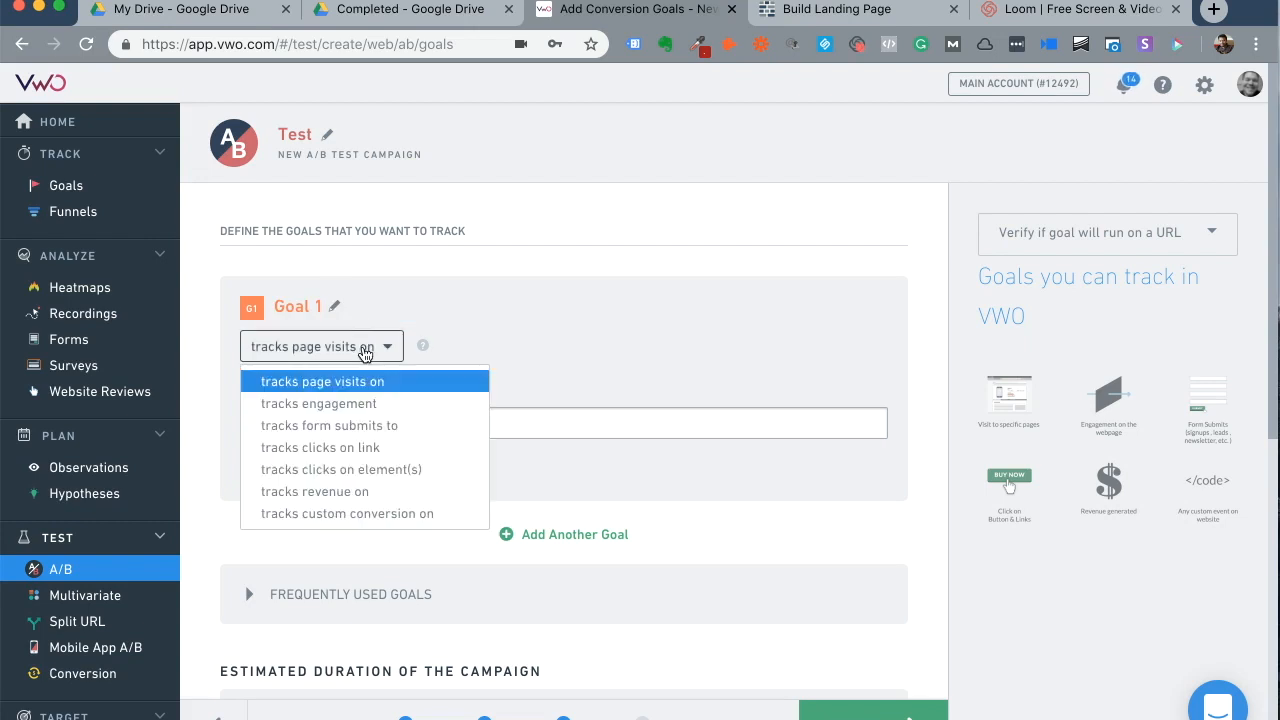
{"action": "mouse_move", "coordinate": [376, 404]}
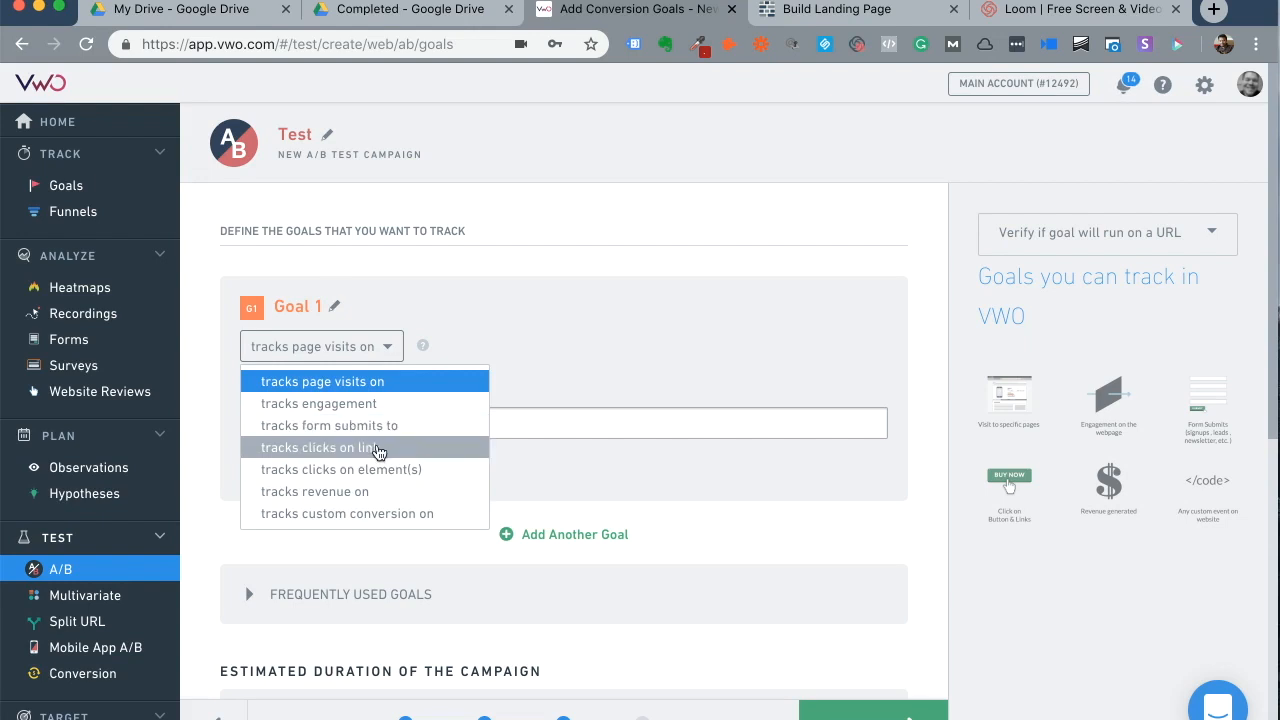
{"action": "mouse_move", "coordinate": [388, 512]}
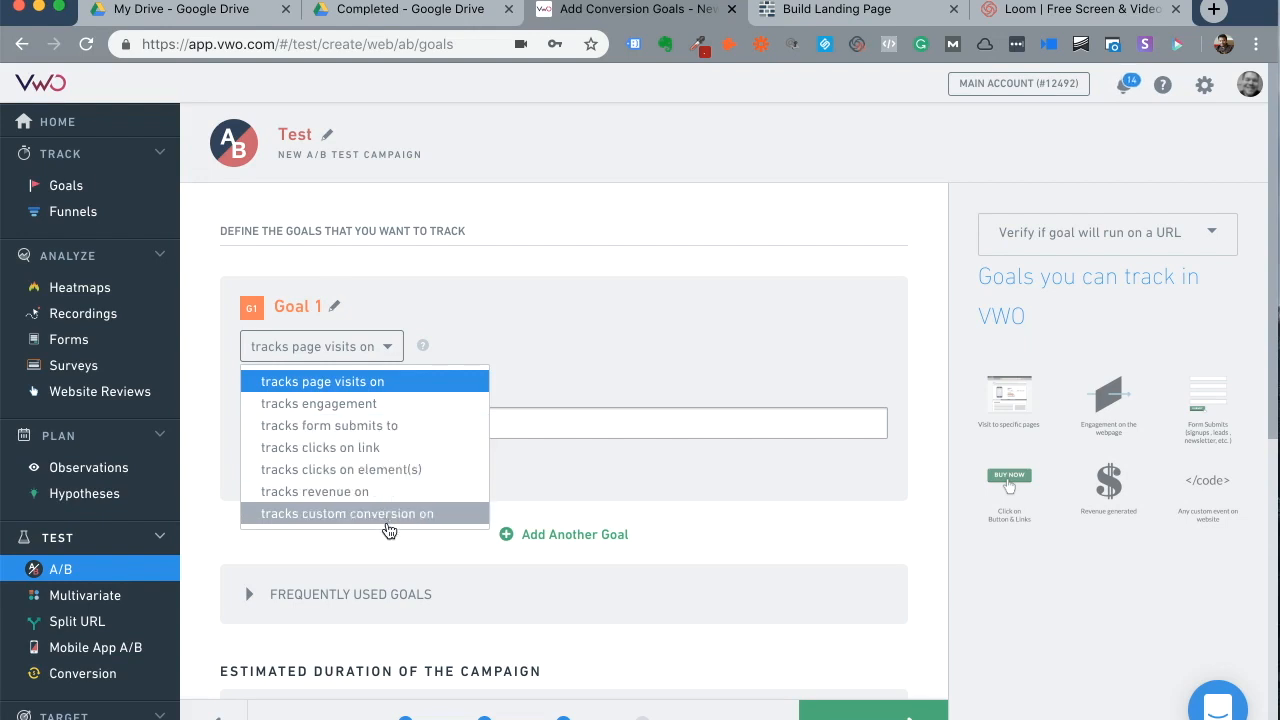
{"action": "left_click", "coordinate": [322, 380]}
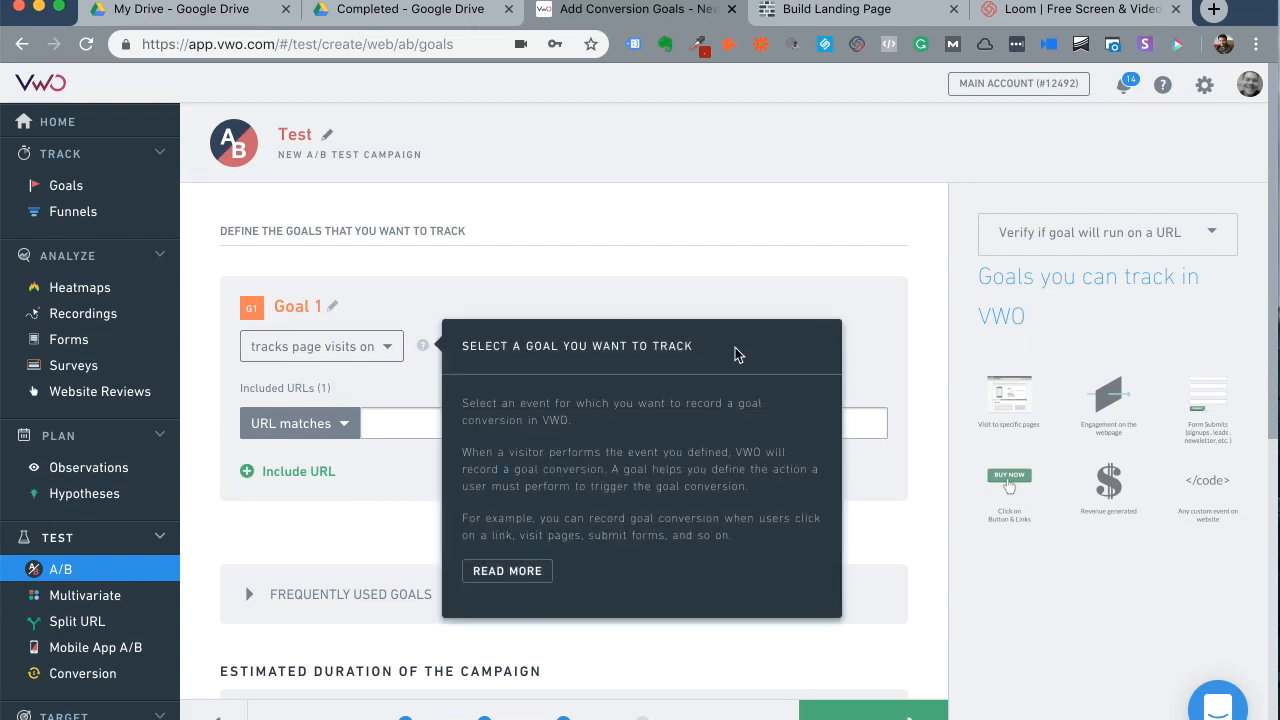
{"action": "mouse_move", "coordinate": [322, 346]}
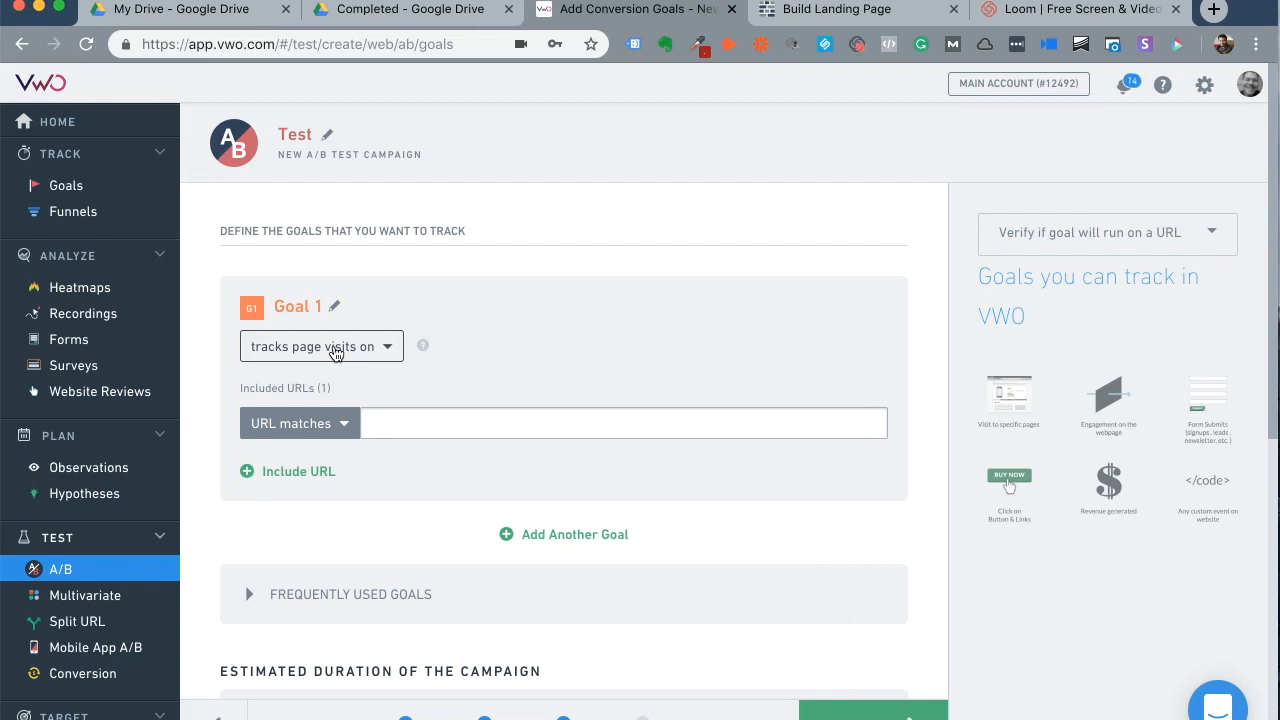
{"action": "mouse_move", "coordinate": [338, 324]}
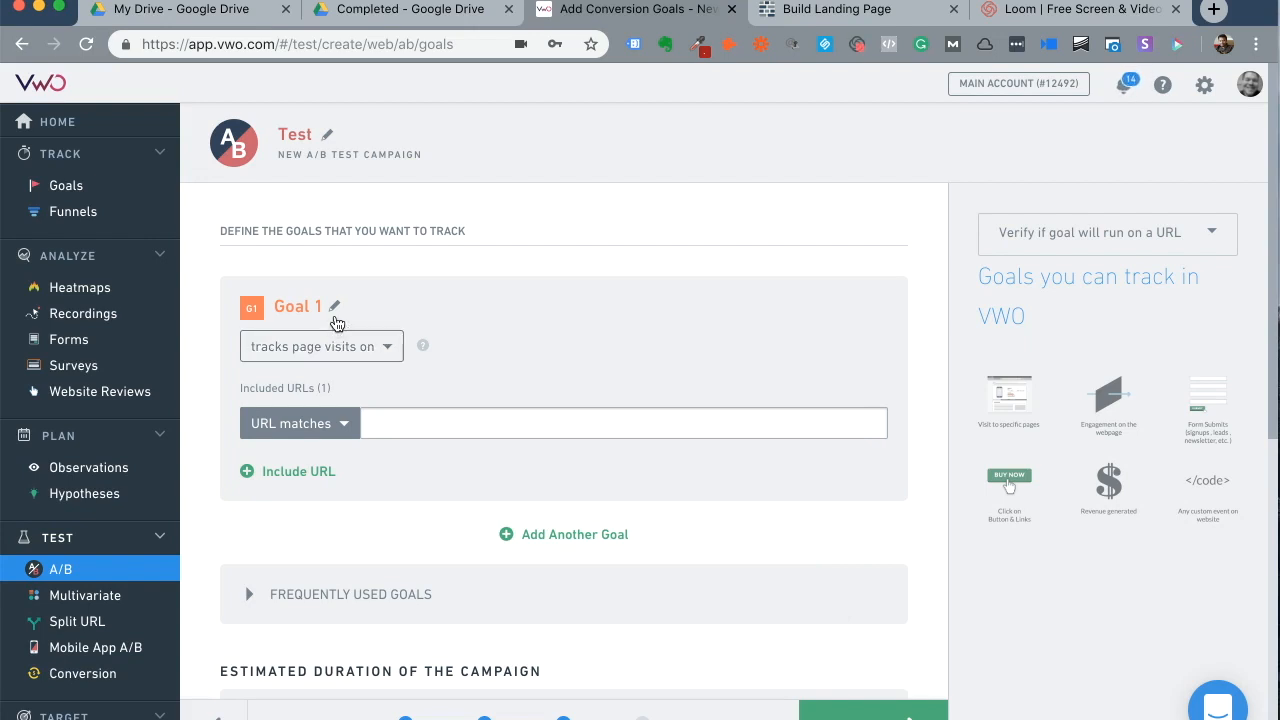
{"action": "left_click", "coordinate": [320, 346]}
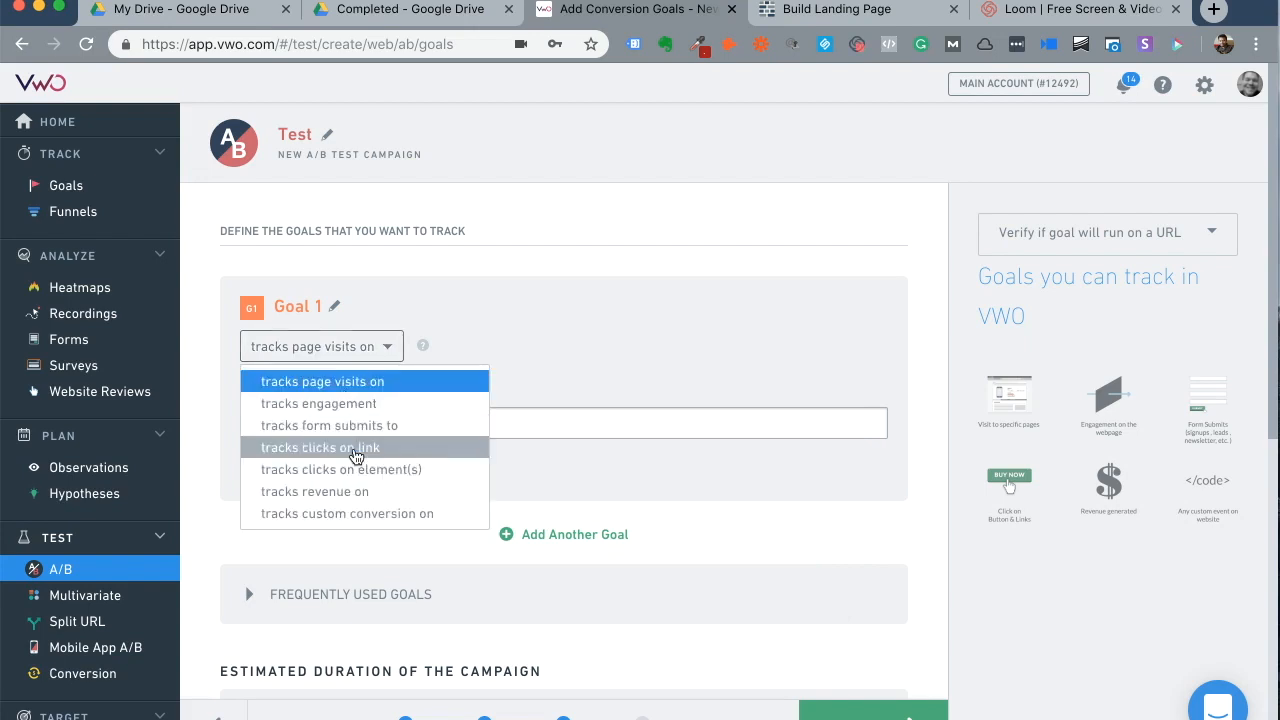
{"action": "left_click", "coordinate": [328, 424]}
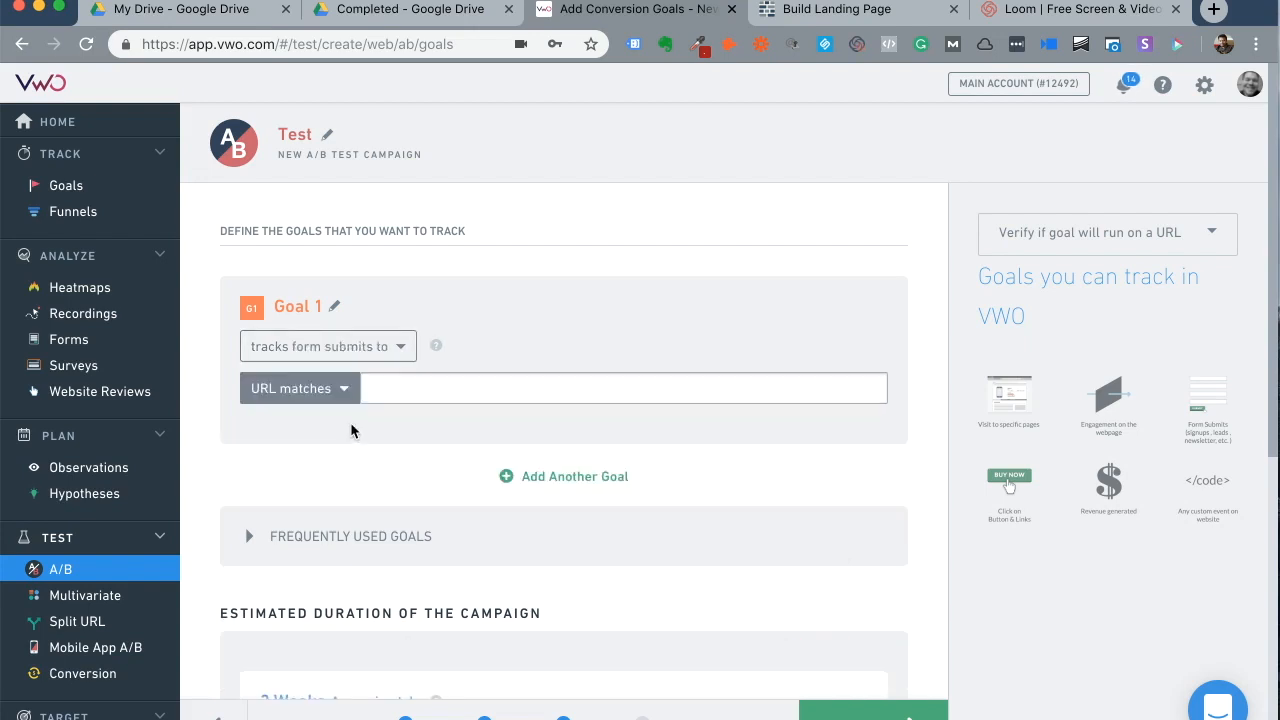
Step: Try to proceed with 'Continue anyway', triggering the required-URL warning on Goal 1
{"action": "scroll", "scroll_direction": "down", "scroll_amount": 3}
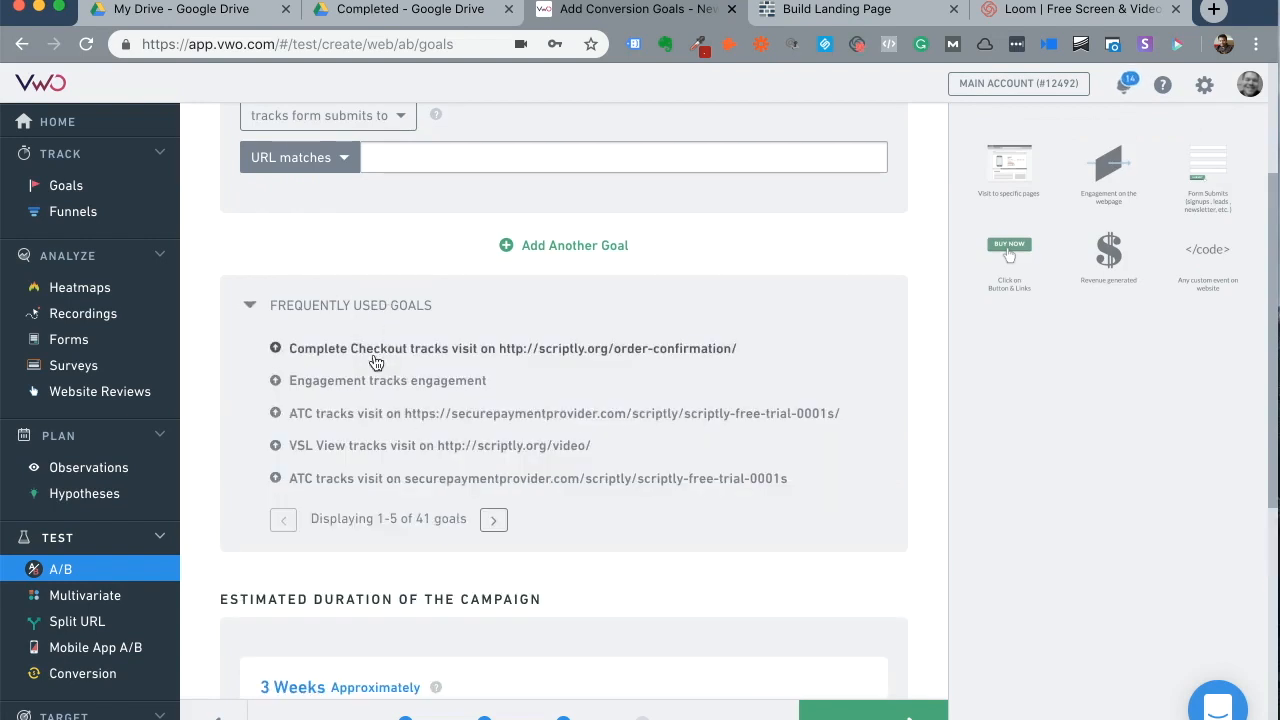
{"action": "scroll", "scroll_direction": "down", "scroll_amount": 3}
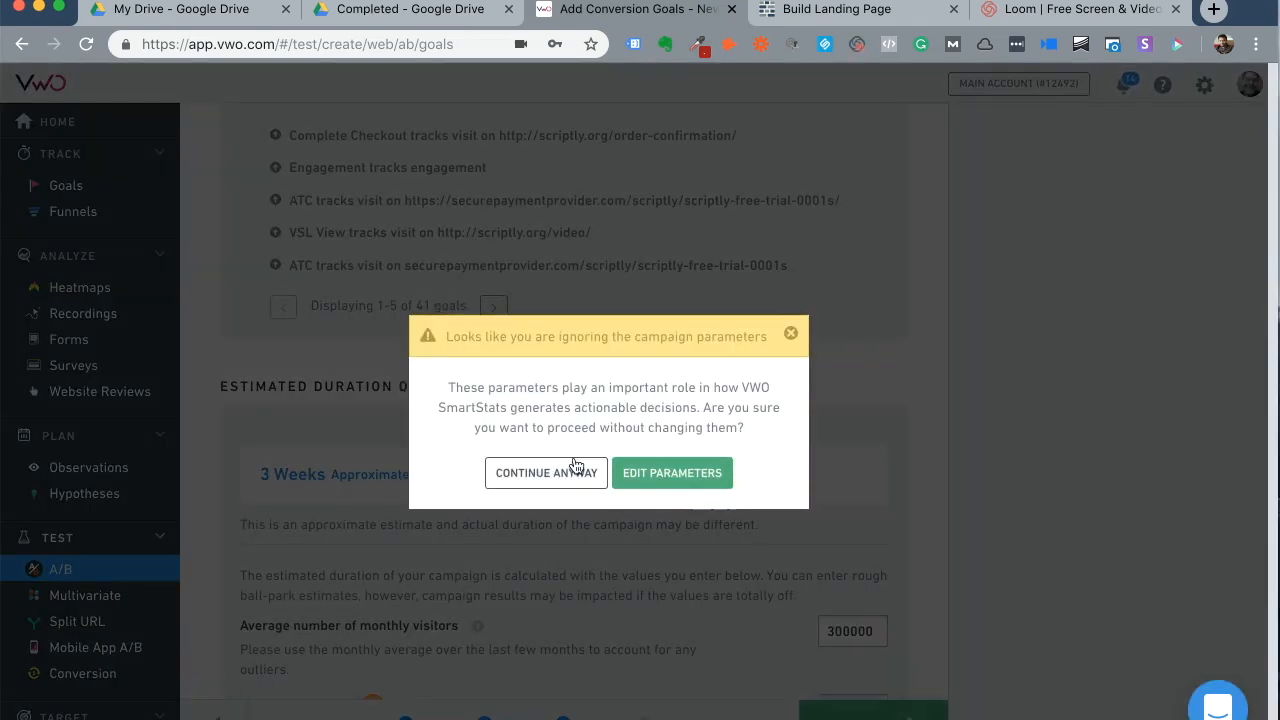
{"action": "left_click", "coordinate": [546, 472]}
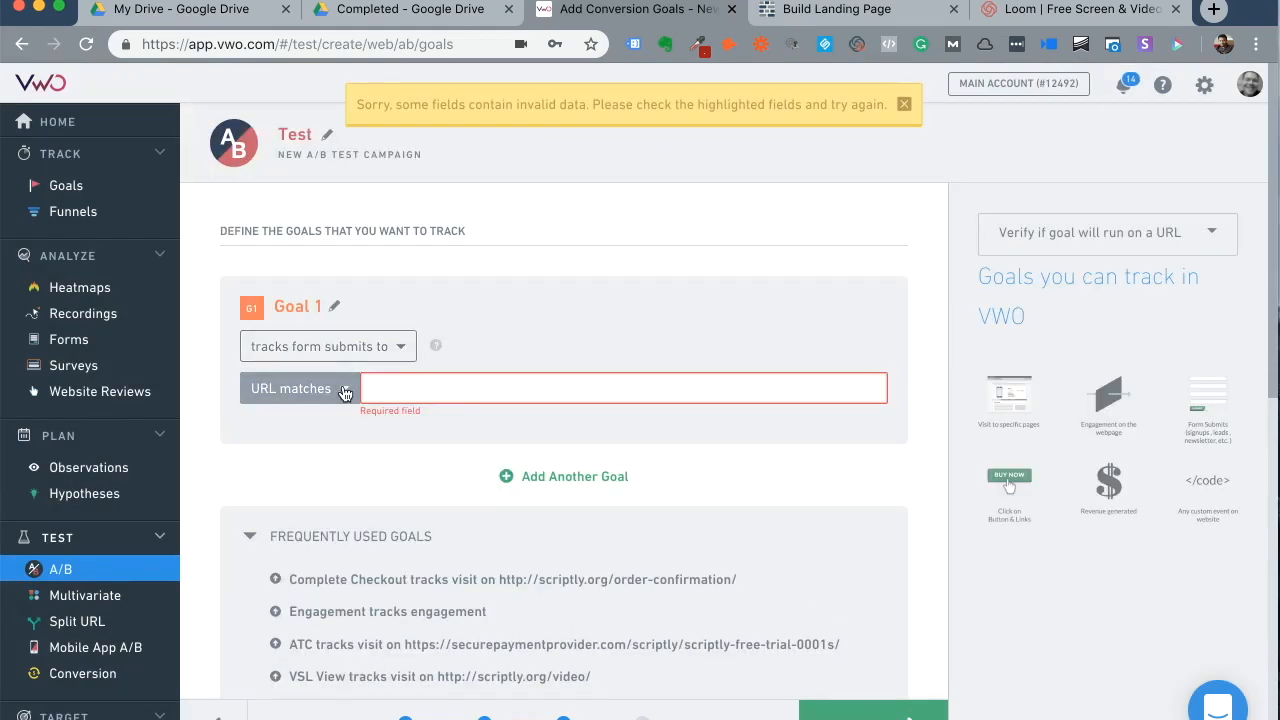
Step: Keep 'URL matches' and enter yourwebsite.com/thank_you/ as Goal 1's form-submit URL, then continue to Finalize
{"action": "left_click", "coordinate": [300, 388]}
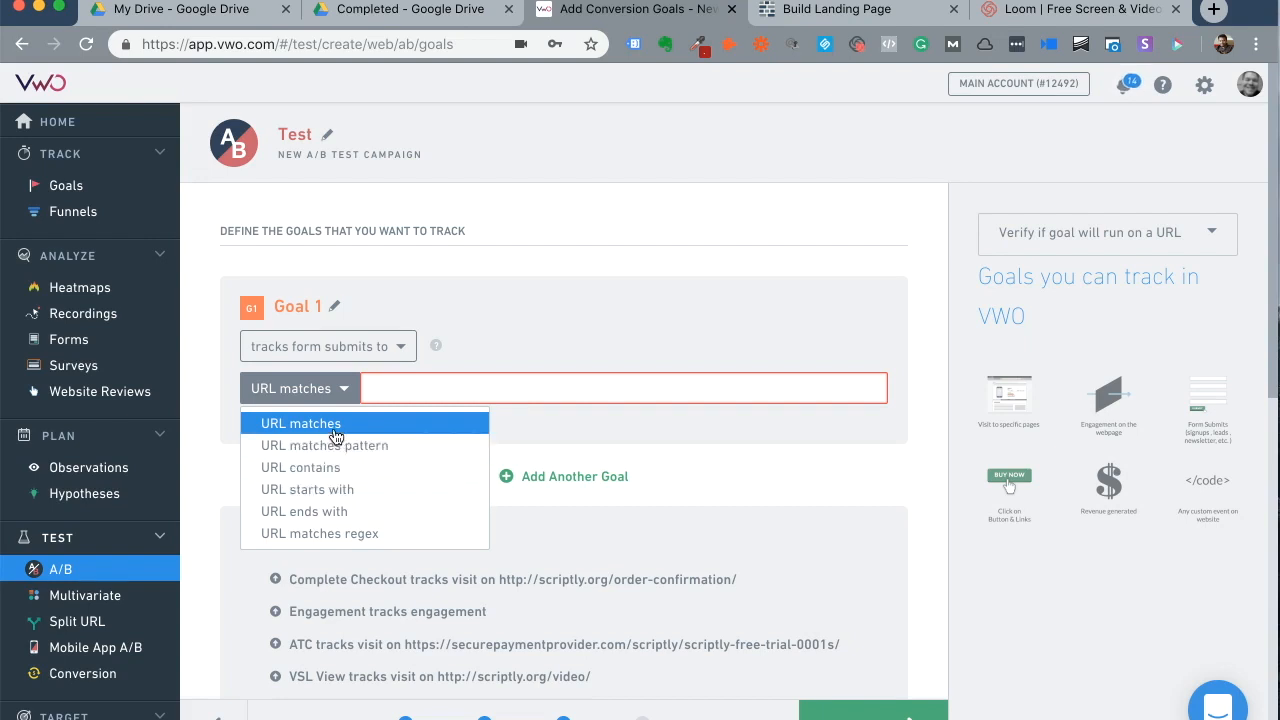
{"action": "type", "text": "y"}
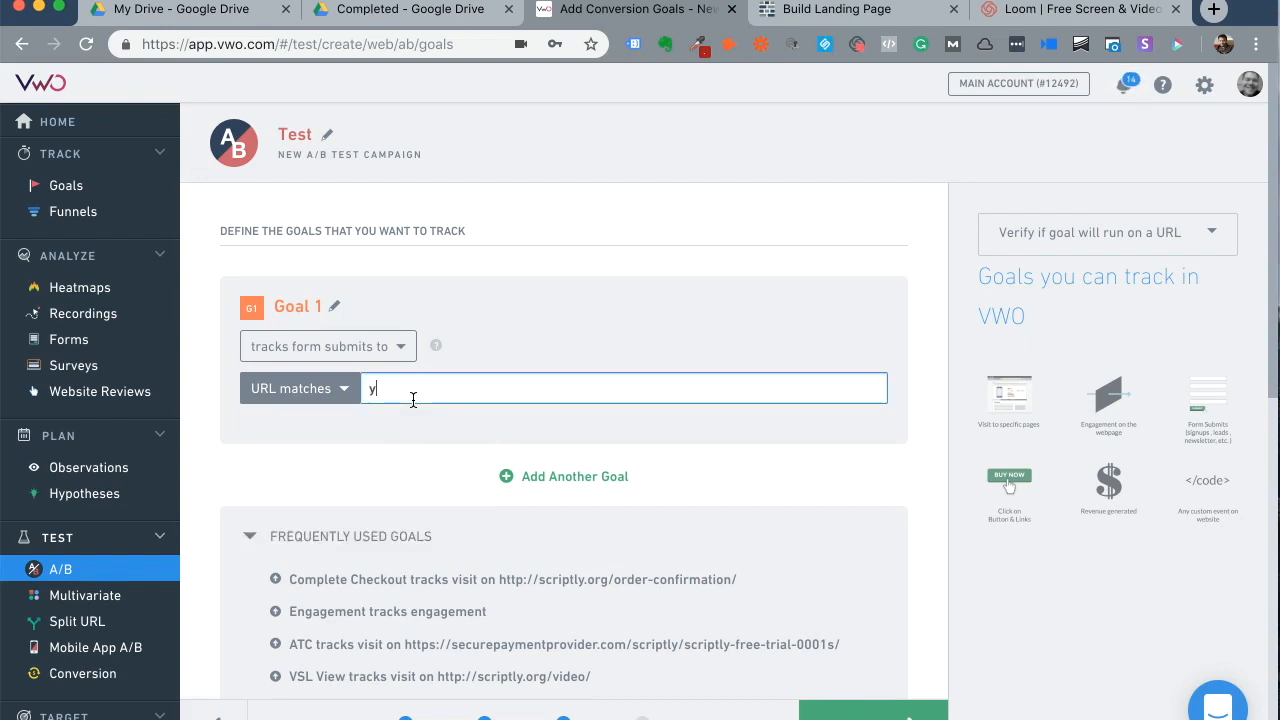
{"action": "type", "text": "ourwebsitec"}
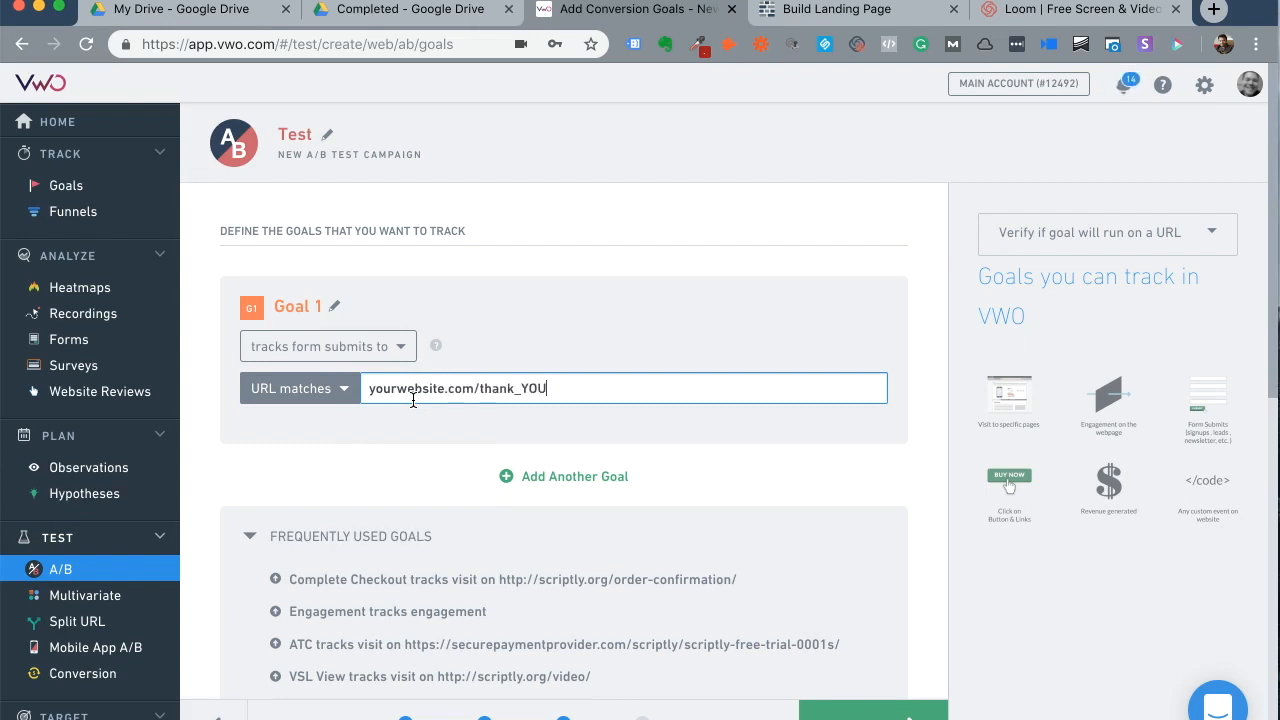
{"action": "type", "text": "thank_you"}
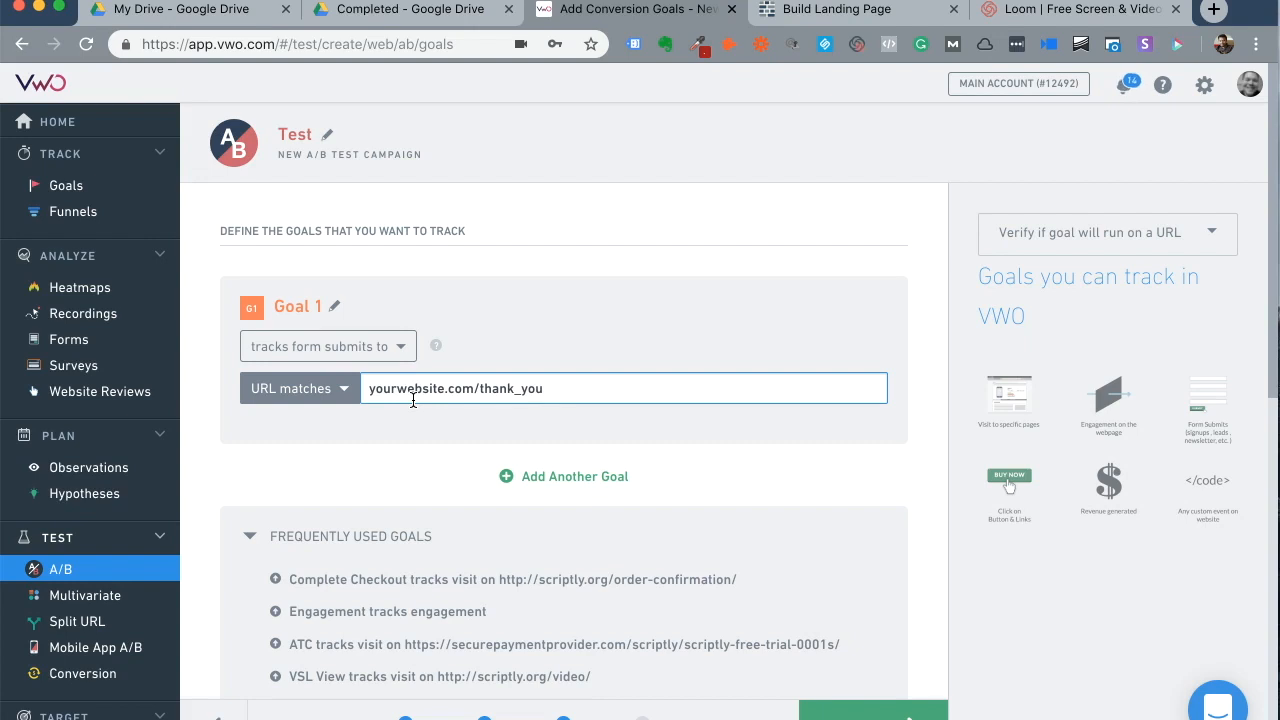
{"action": "type", "text": "/"}
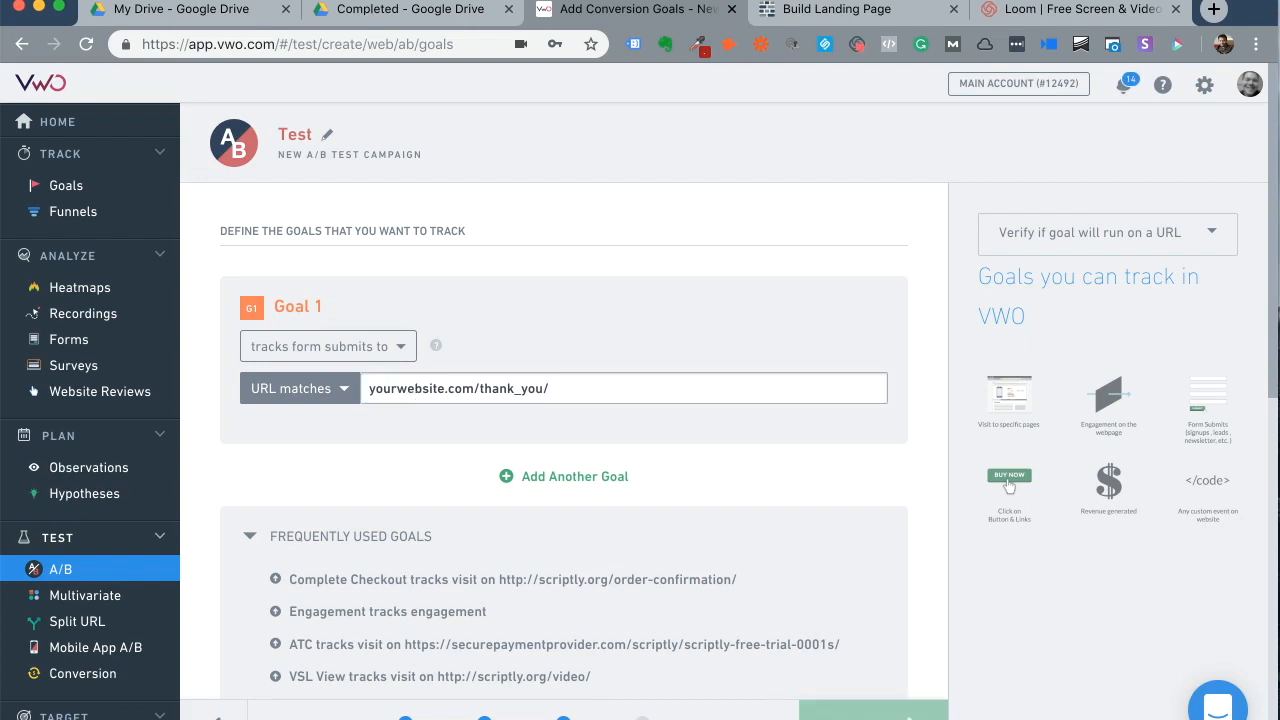
{"action": "left_click", "coordinate": [872, 716]}
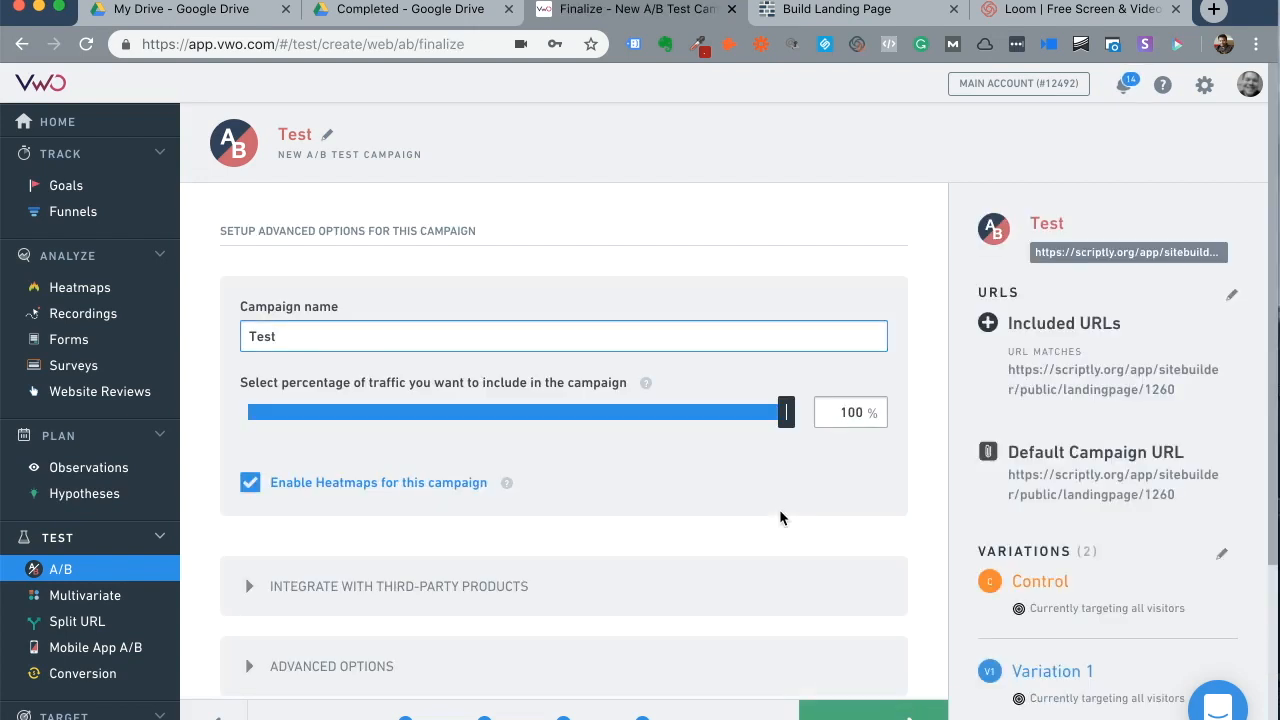
{"action": "mouse_move", "coordinate": [654, 428]}
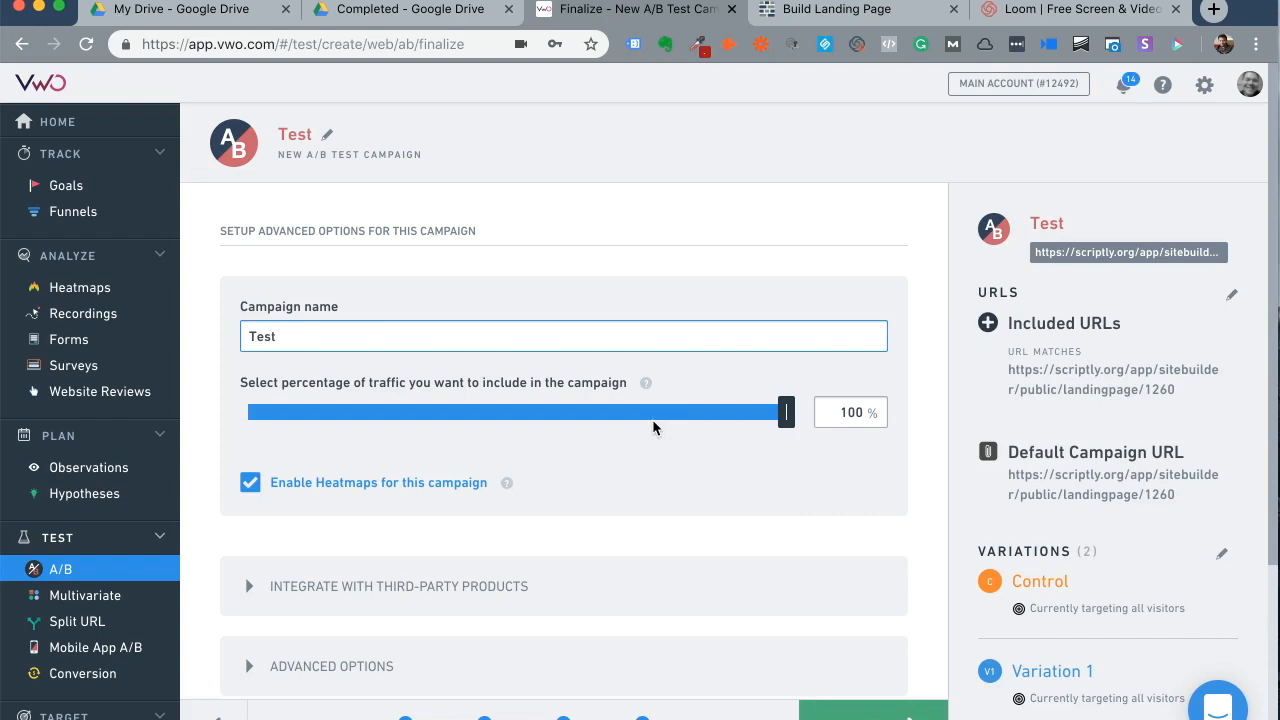
Step: Drag the traffic slider down to about 50% and back up to include 100% of visitors
{"action": "scroll", "scroll_direction": "down", "scroll_amount": 3}
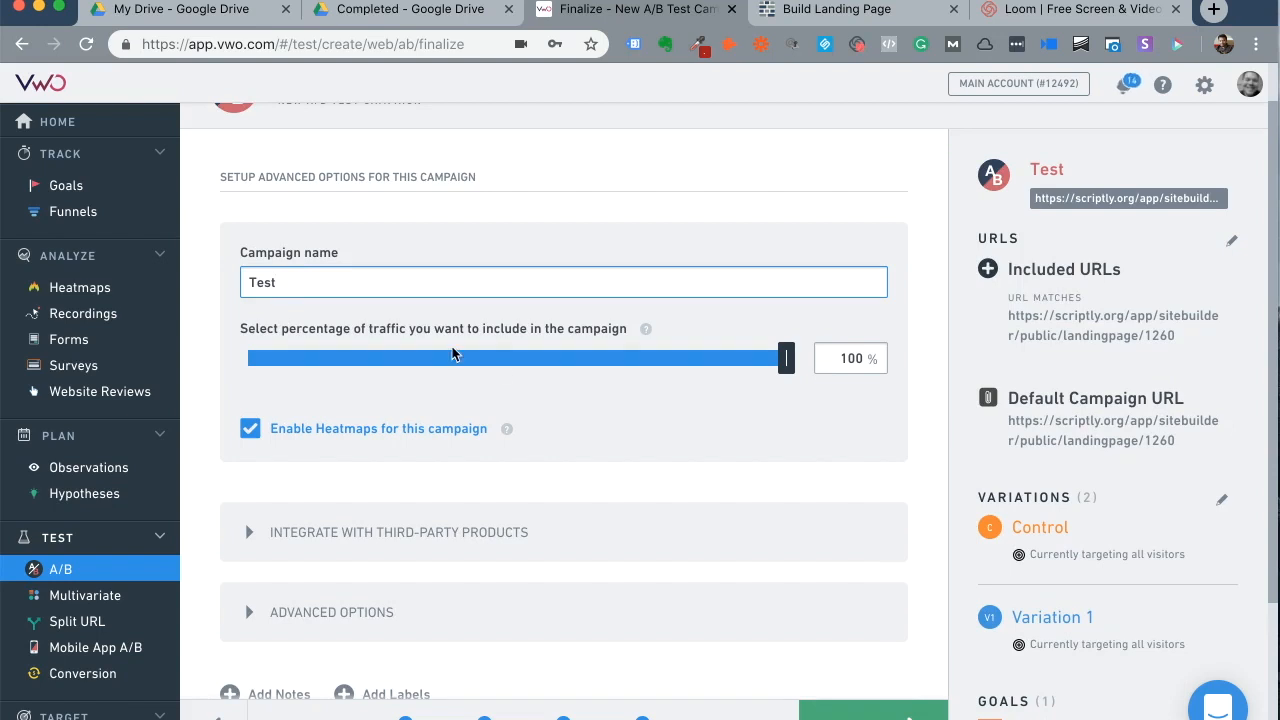
{"action": "left_click_drag", "start_coordinate": [784, 358], "coordinate": [718, 358]}
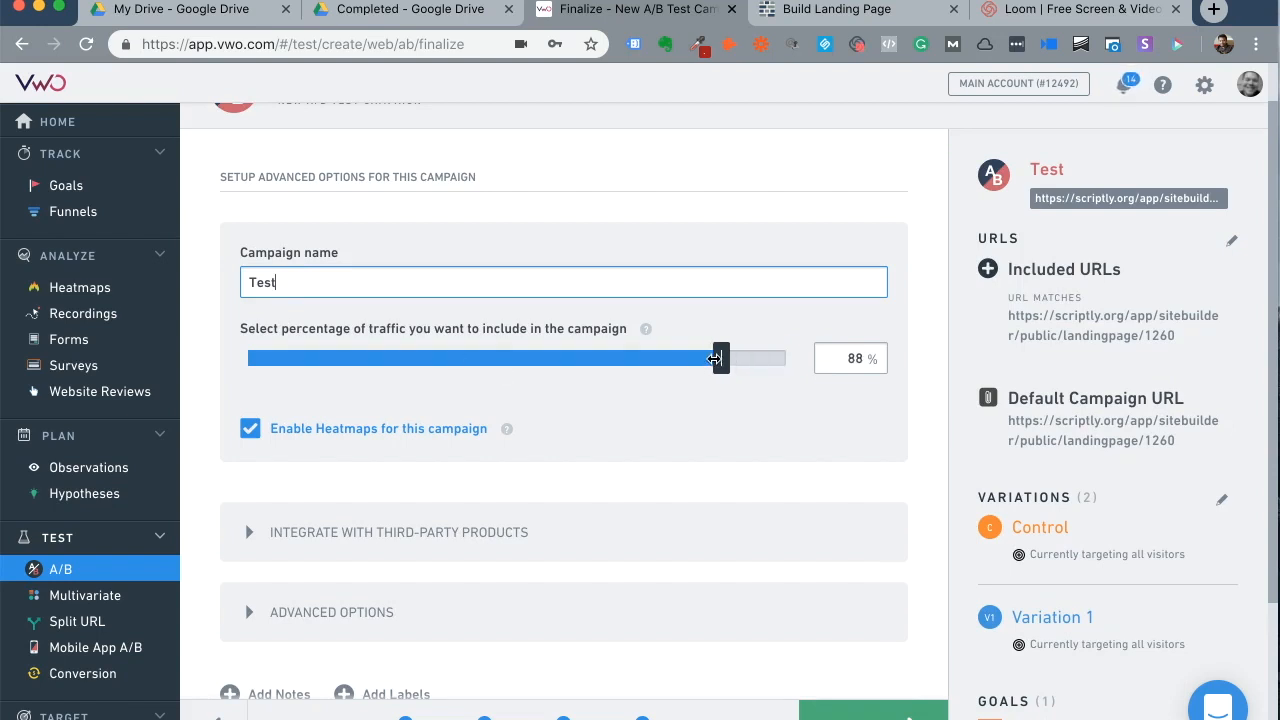
{"action": "left_click_drag", "start_coordinate": [716, 358], "coordinate": [510, 358]}
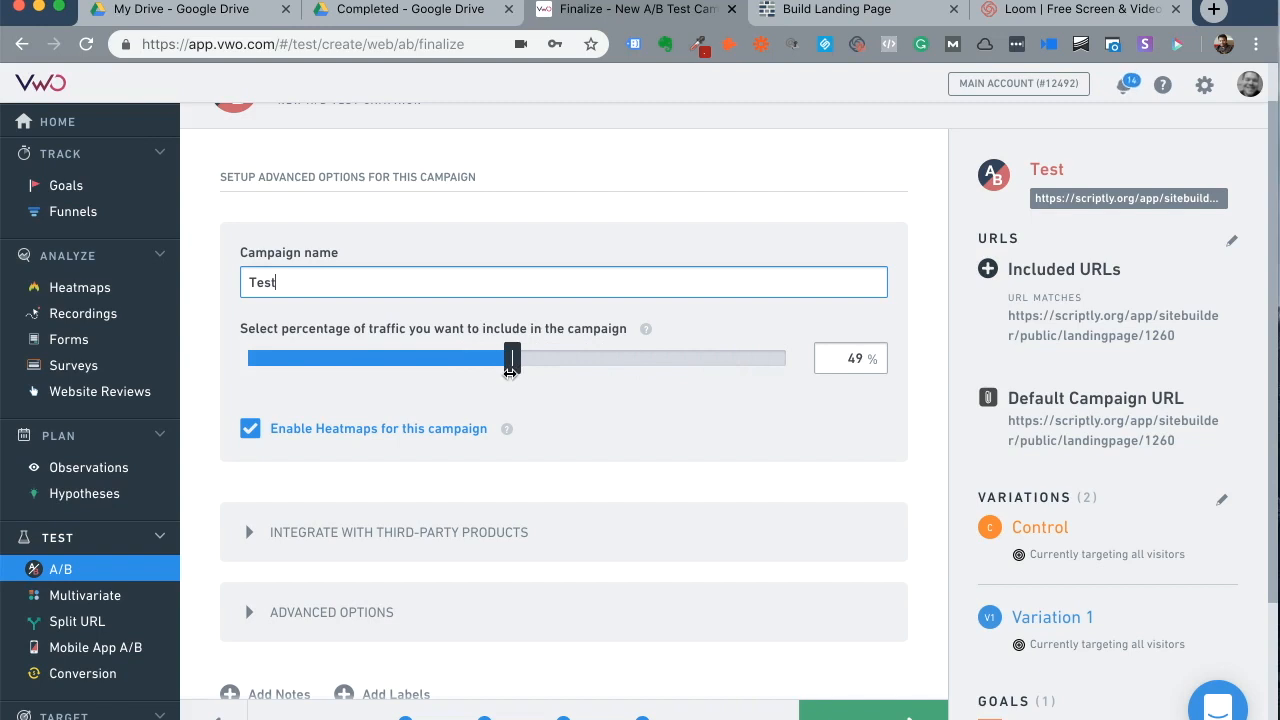
{"action": "left_click_drag", "start_coordinate": [508, 358], "coordinate": [516, 358]}
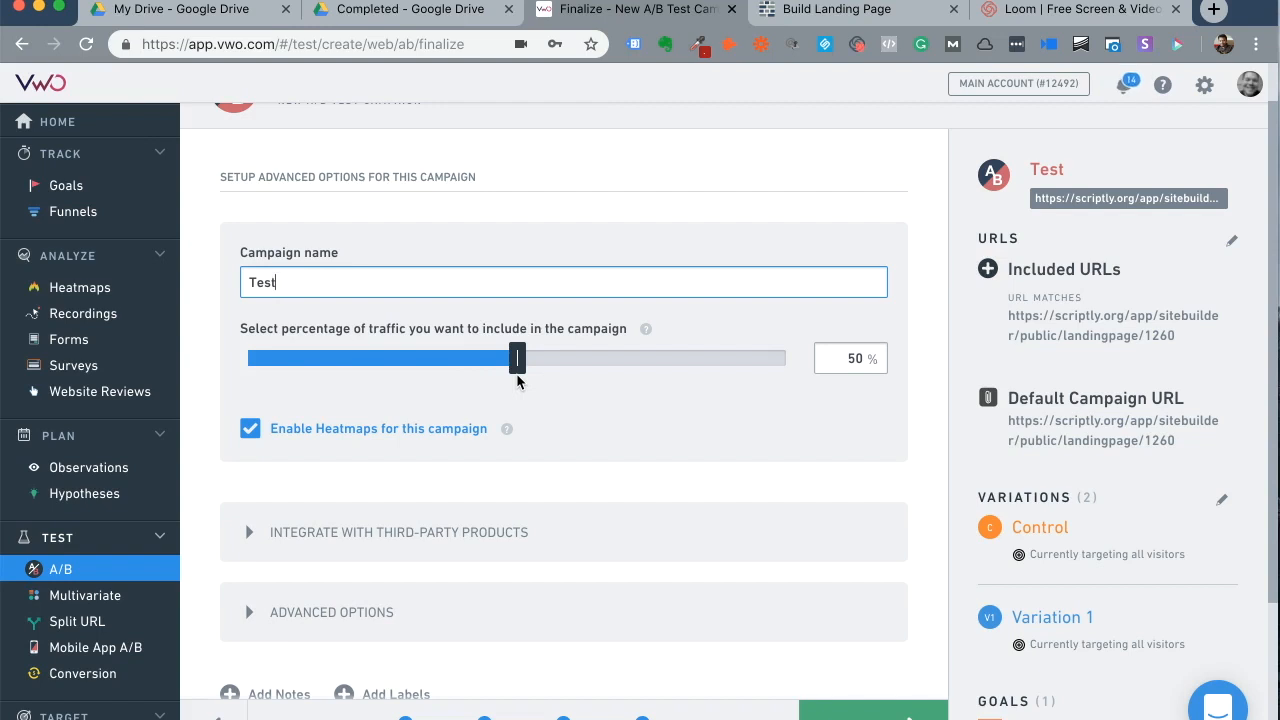
{"action": "left_click_drag", "start_coordinate": [516, 356], "coordinate": [780, 360]}
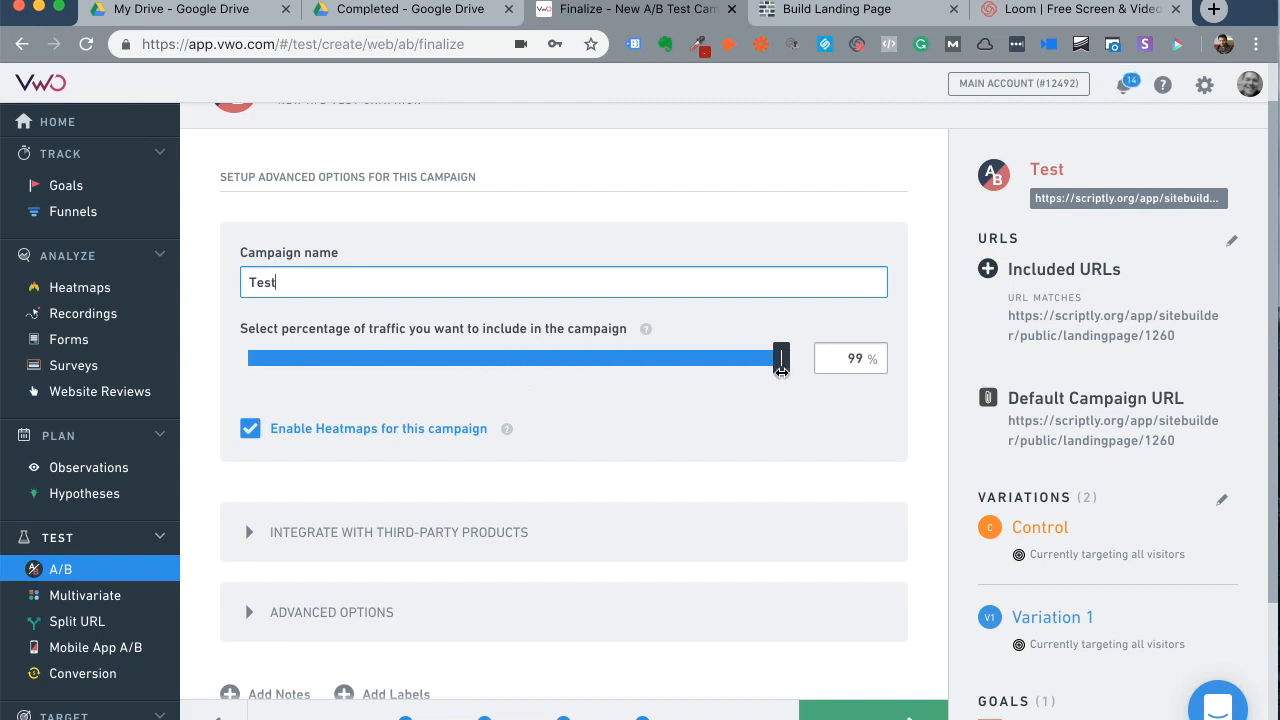
{"action": "left_click_drag", "start_coordinate": [780, 358], "coordinate": [788, 358]}
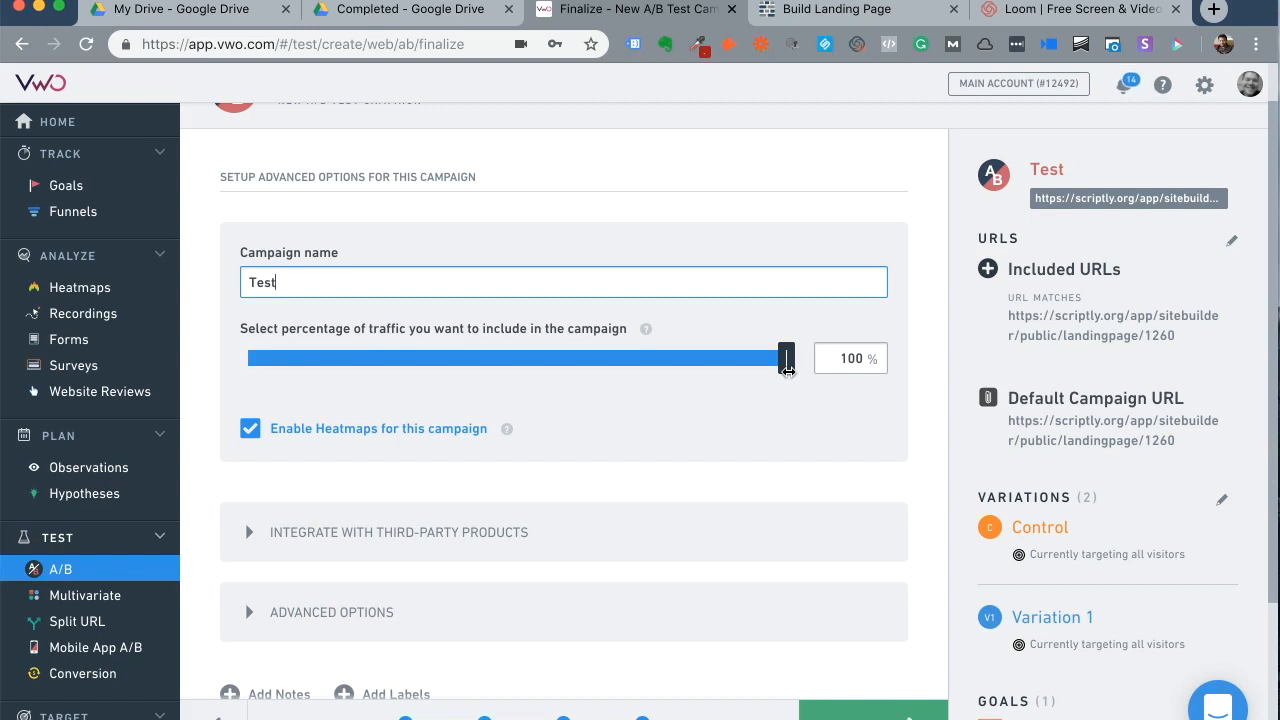
Step: Scroll through the third-party integrations and advanced options sections, then back to the top
{"action": "scroll", "scroll_direction": "down", "scroll_amount": 3}
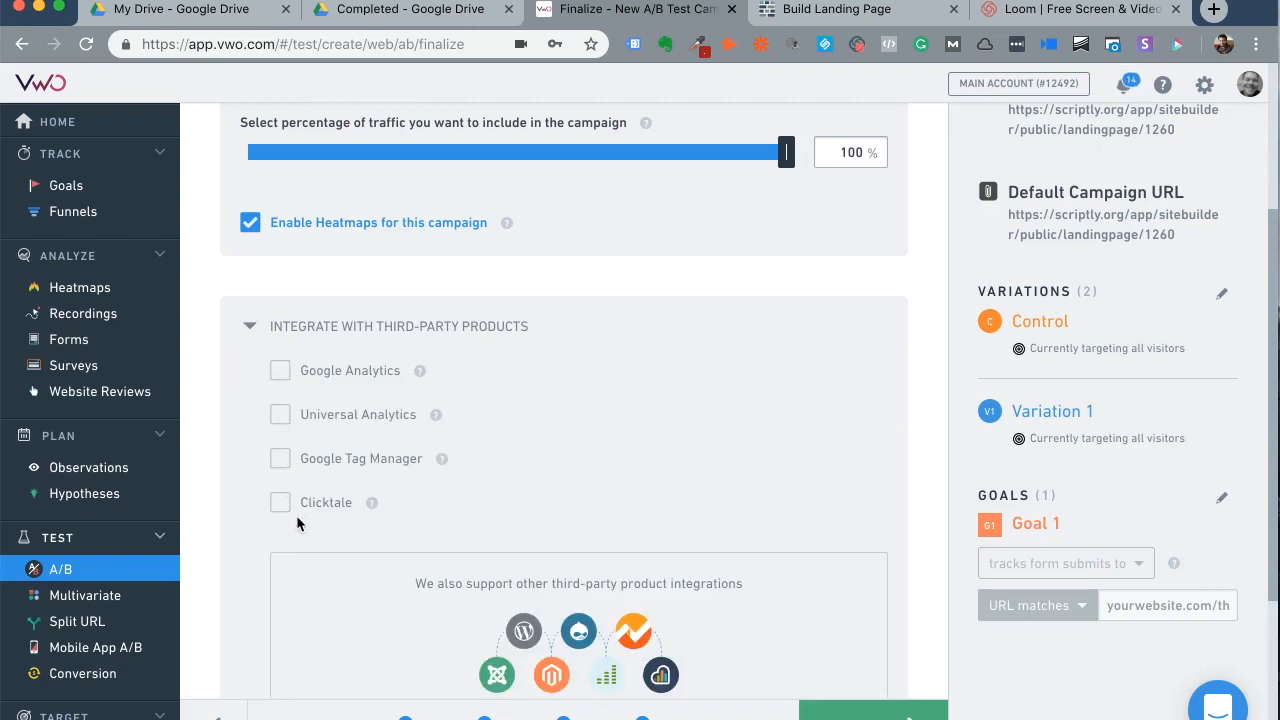
{"action": "scroll", "scroll_direction": "down", "scroll_amount": 3}
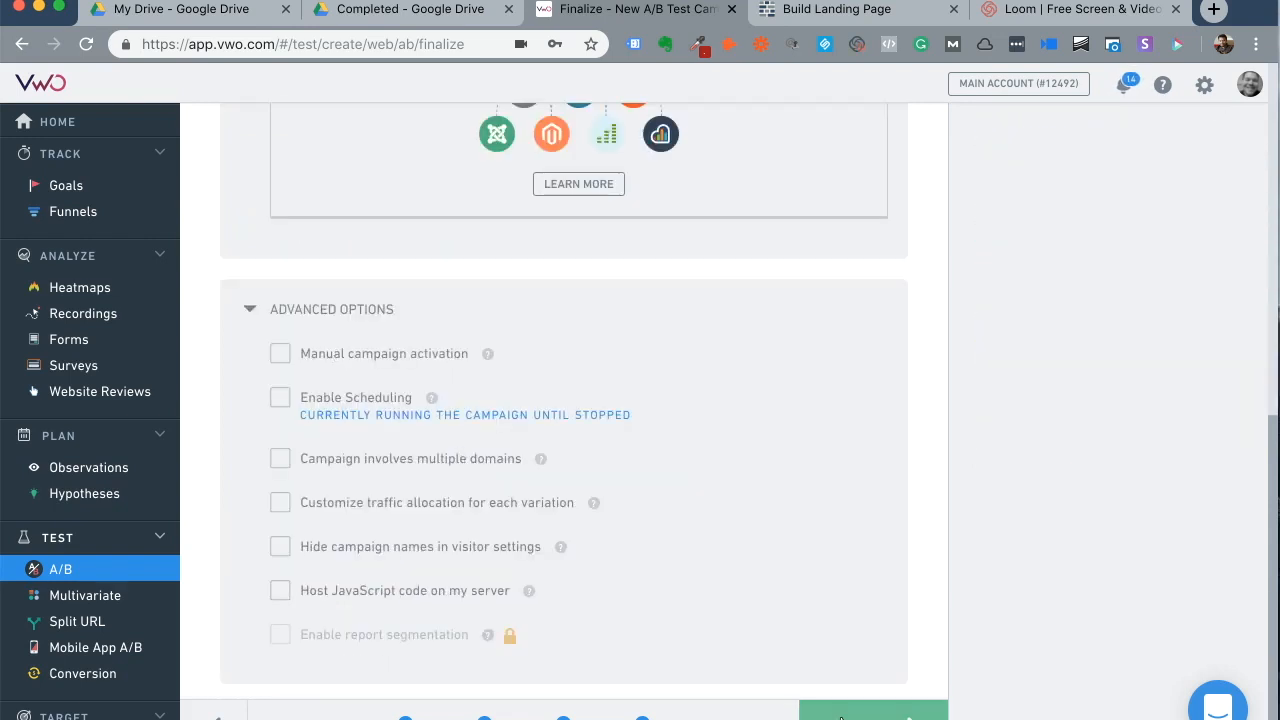
{"action": "mouse_move", "coordinate": [600, 352]}
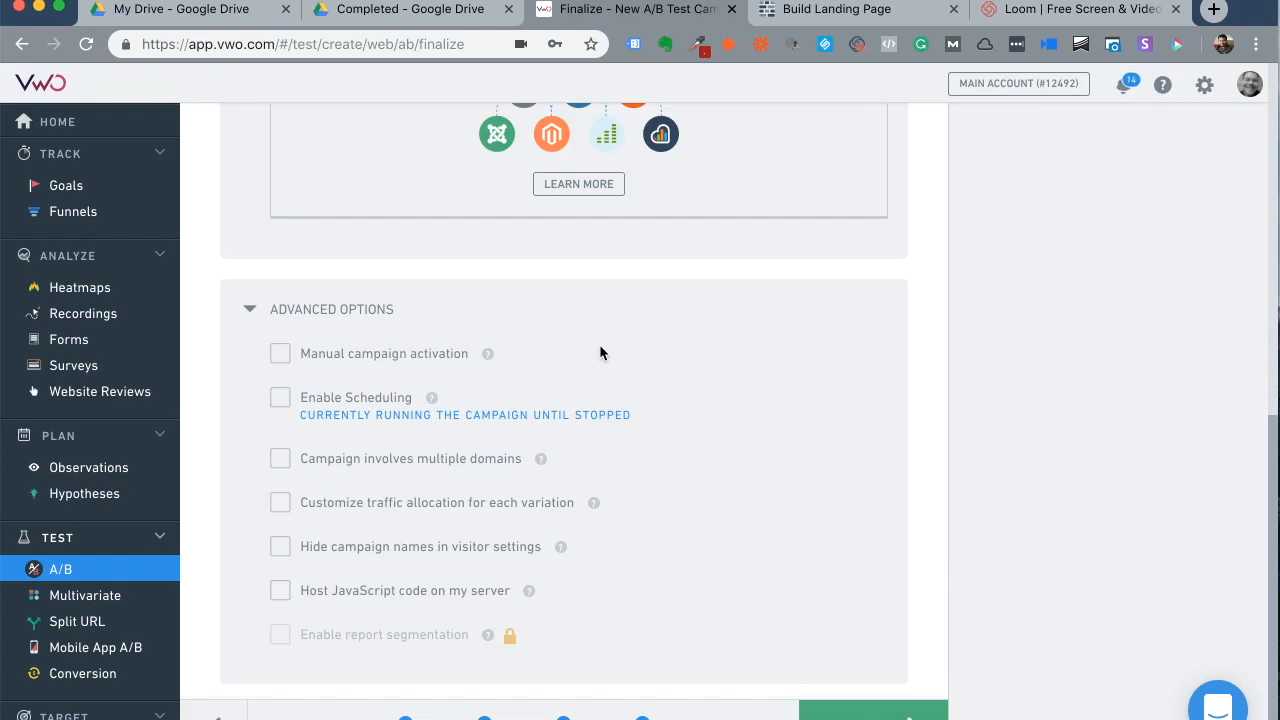
{"action": "scroll", "scroll_direction": "up", "scroll_amount": 3}
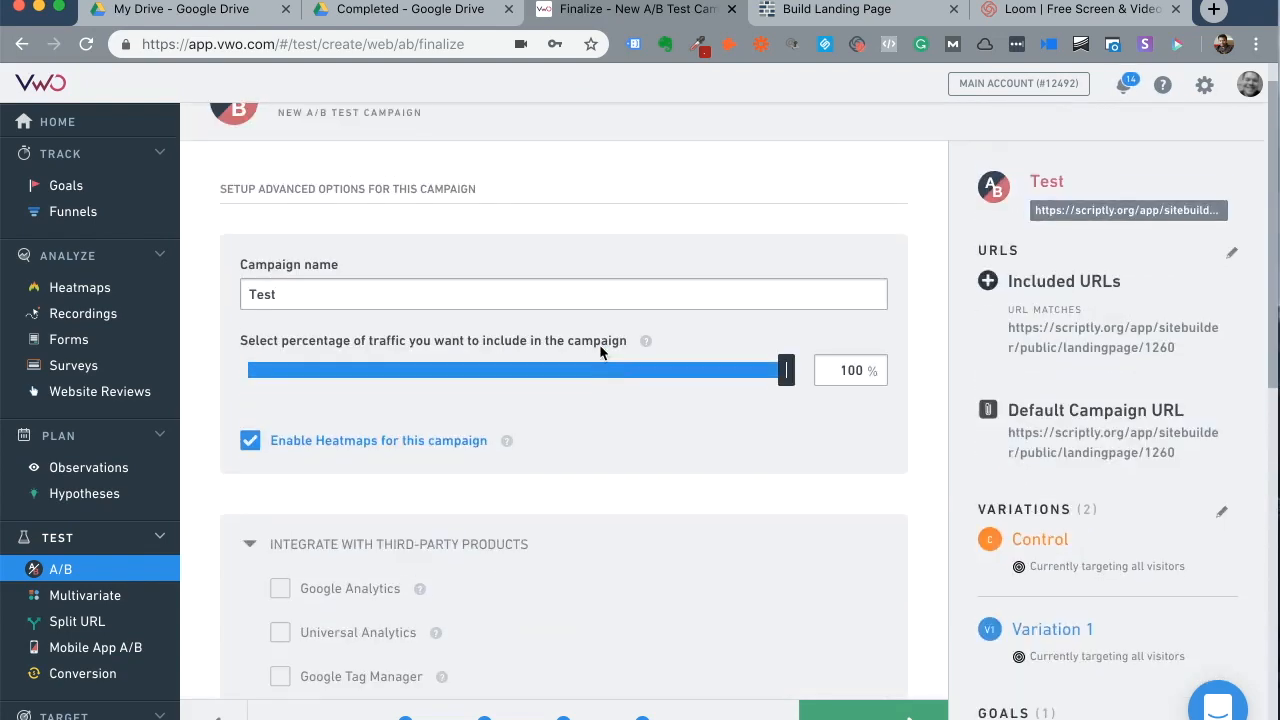